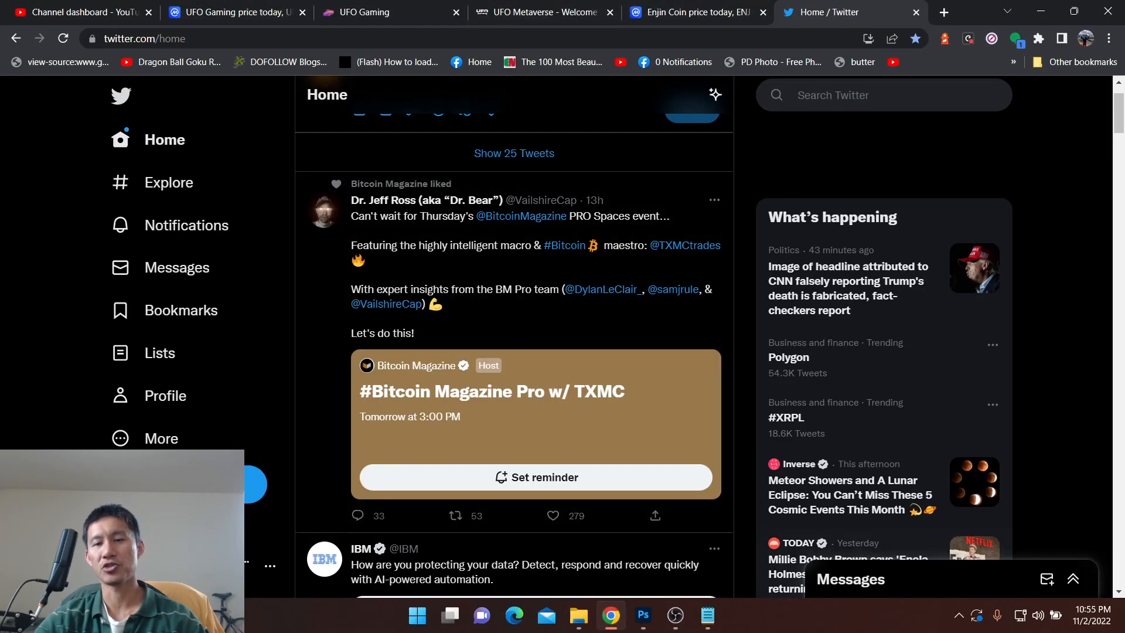
Step: Bring up the Notepad list of gaming tokens over the Twitter feed
{"action": "left_click", "coordinate": [708, 617]}
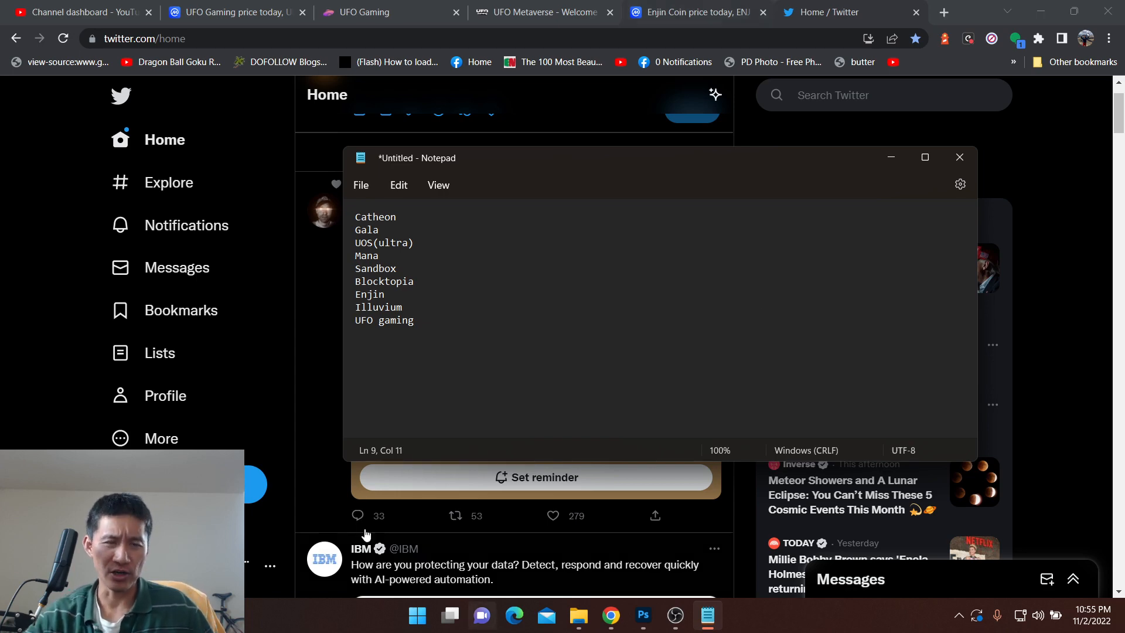
Step: From the CoinMarketCap UFO Gaming page, search 'cath' and land on Catheon Gaming's price page
{"action": "left_click", "coordinate": [232, 12]}
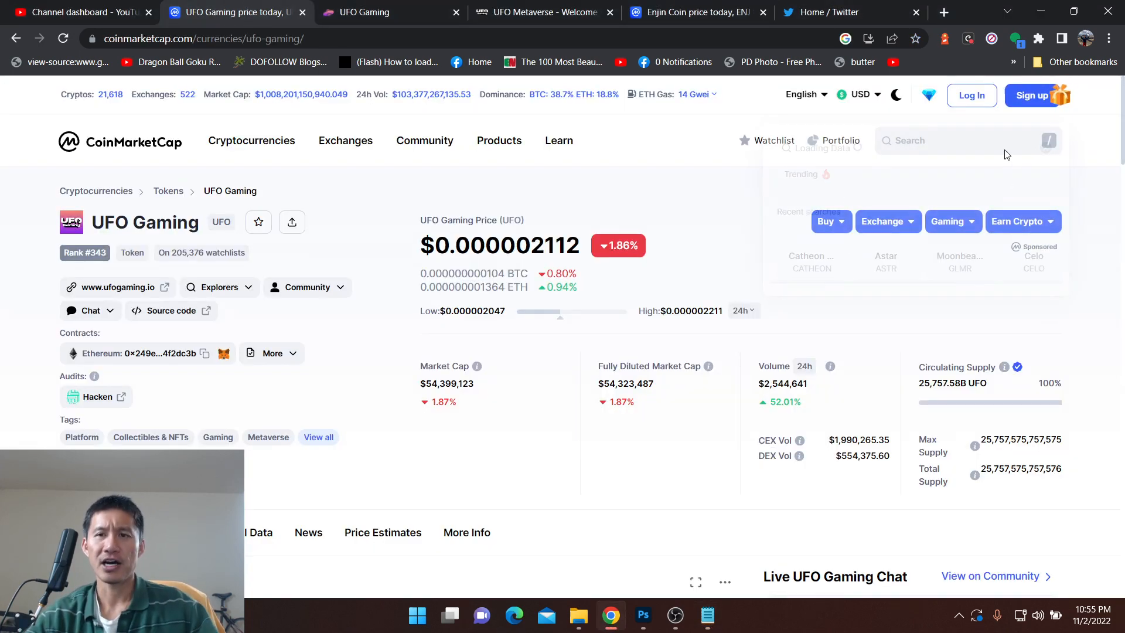
{"action": "left_click", "coordinate": [943, 141]}
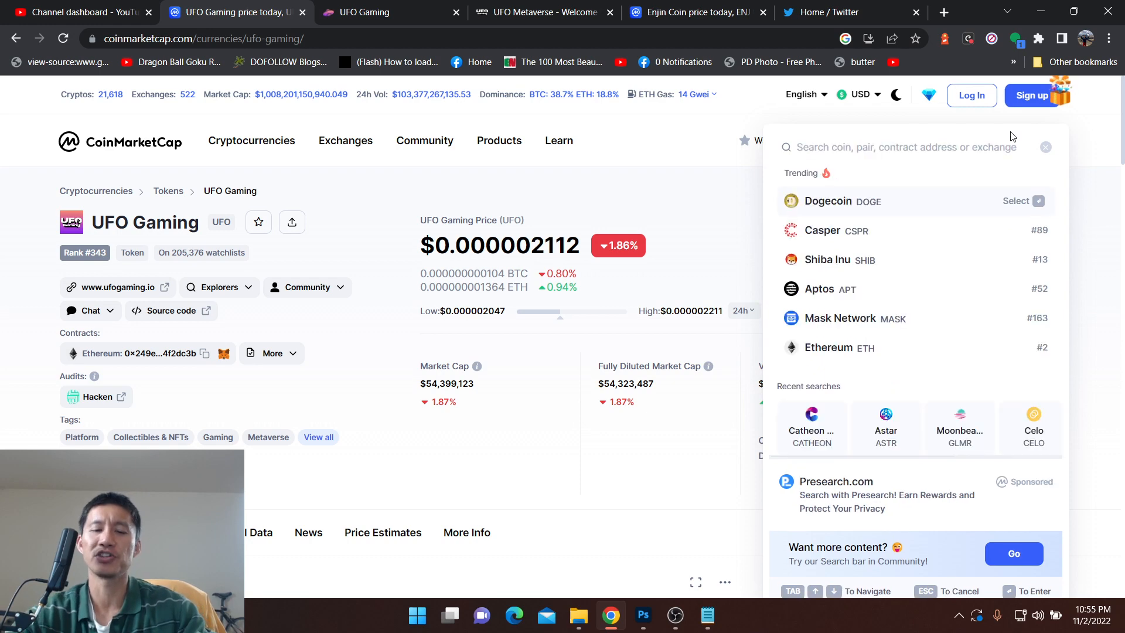
{"action": "type", "text": "cath"}
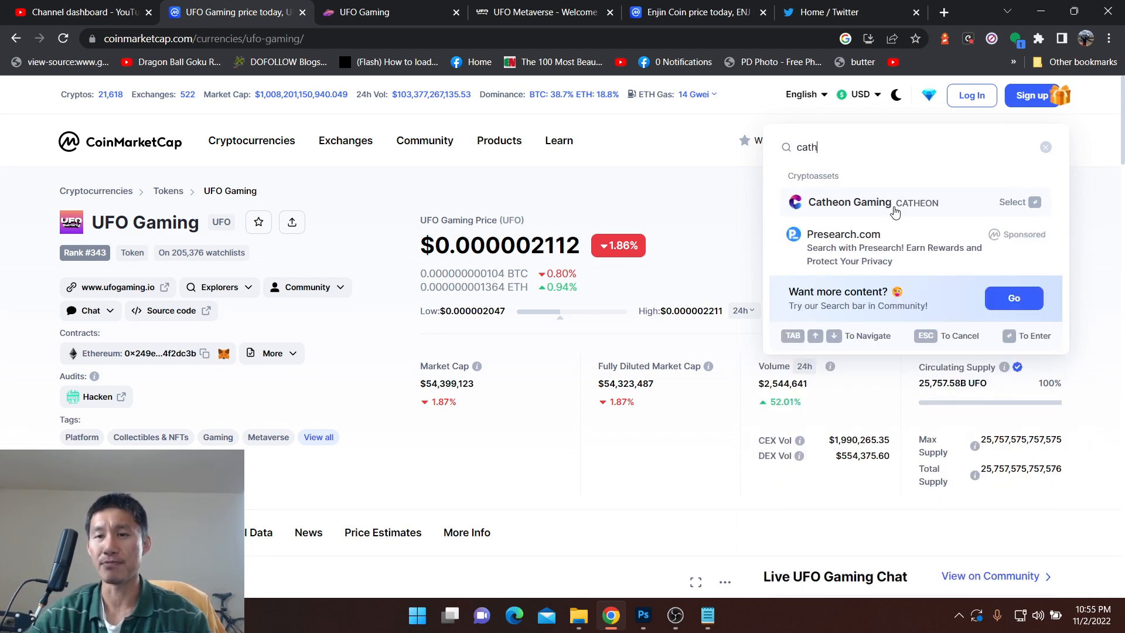
{"action": "left_click", "coordinate": [849, 201]}
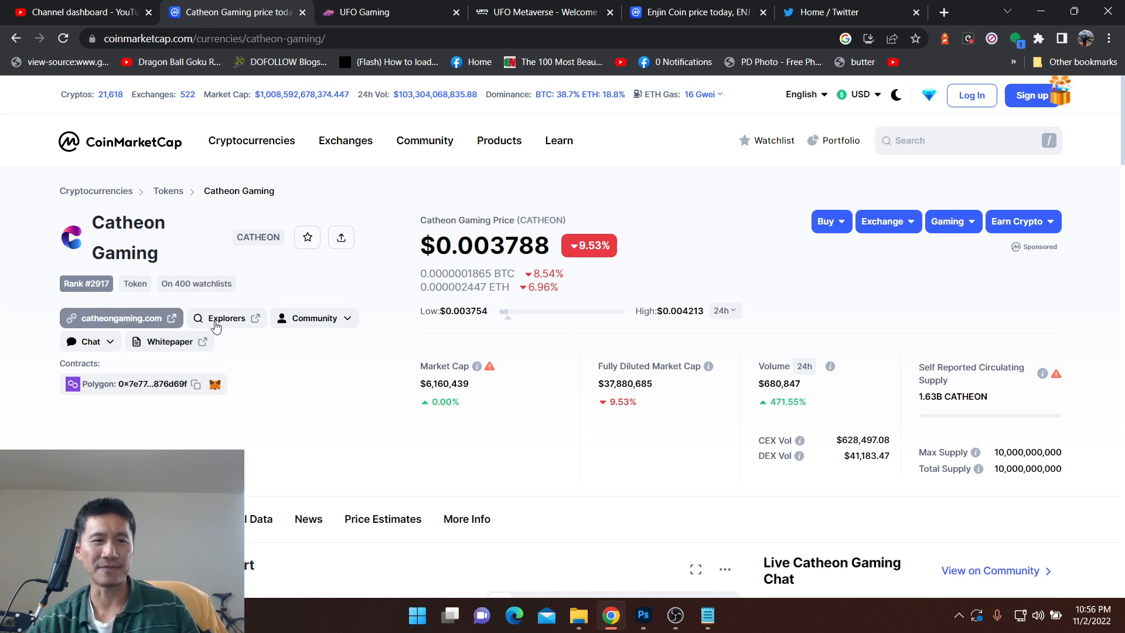
{"action": "scroll", "scroll_direction": "down", "scroll_amount": 3}
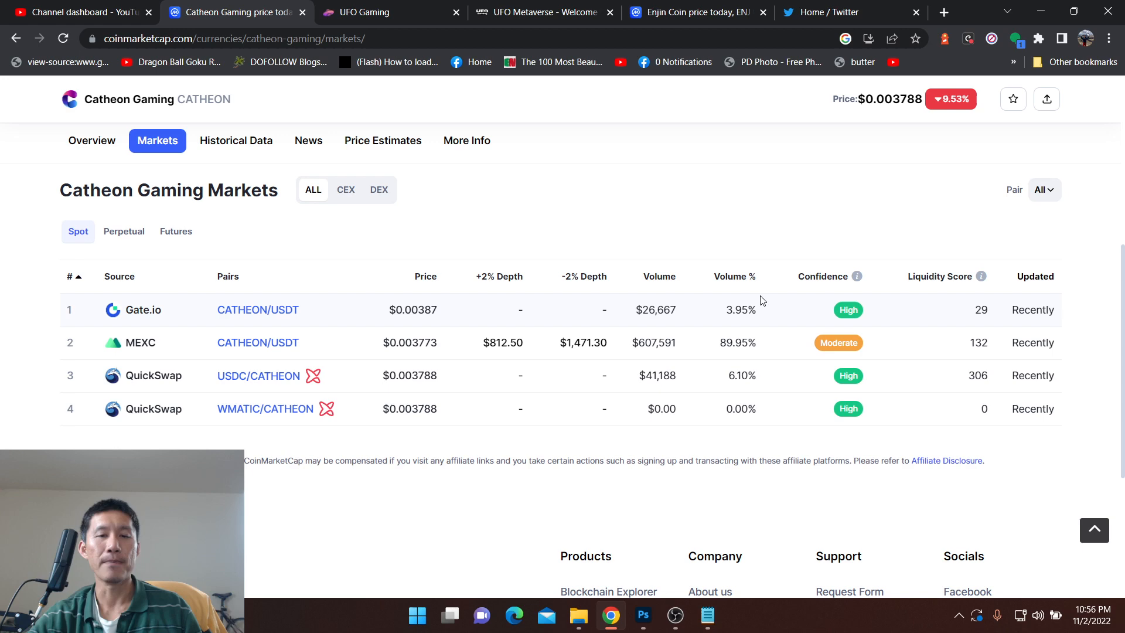
{"action": "mouse_move", "coordinate": [785, 337]}
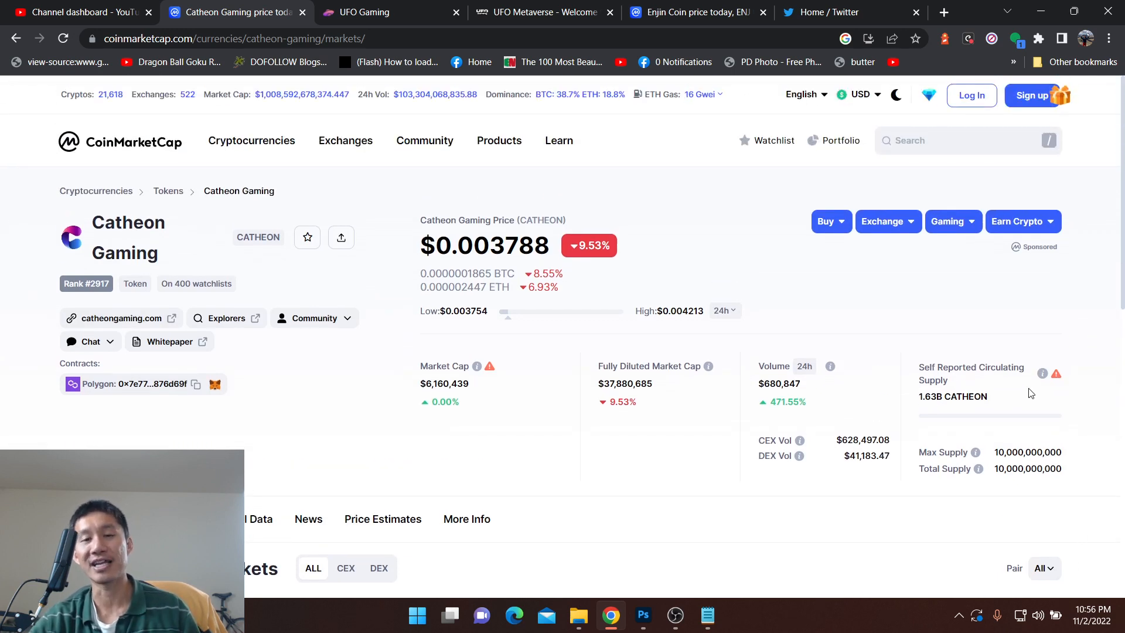
{"action": "left_click", "coordinate": [707, 615]}
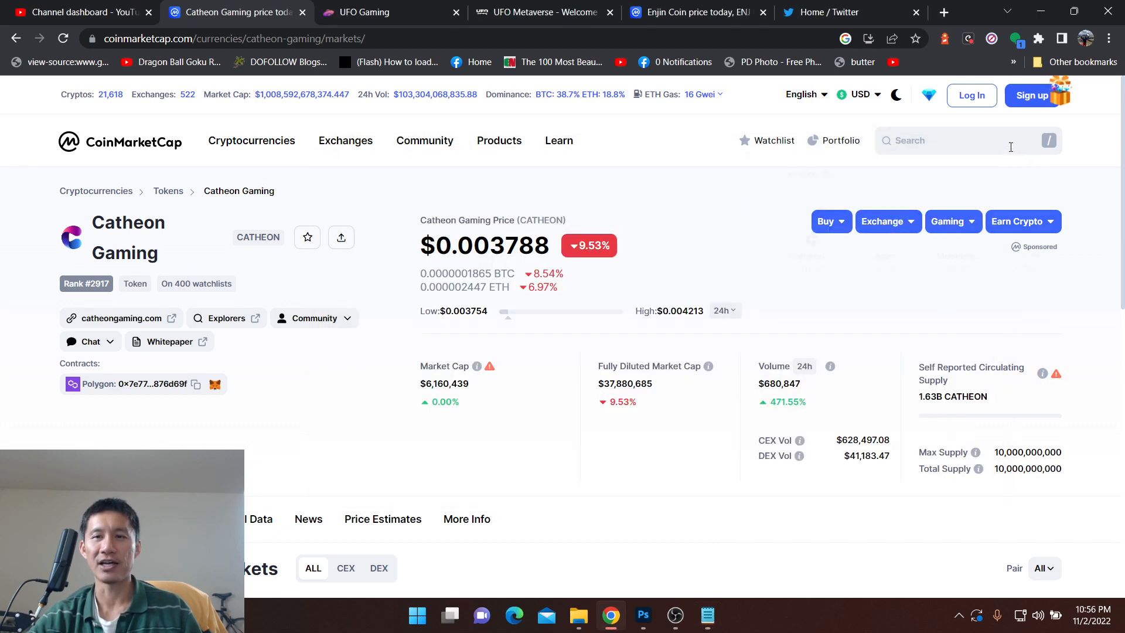
Step: Search 'gala' and land on Gala's price page
{"action": "type", "text": "gala"}
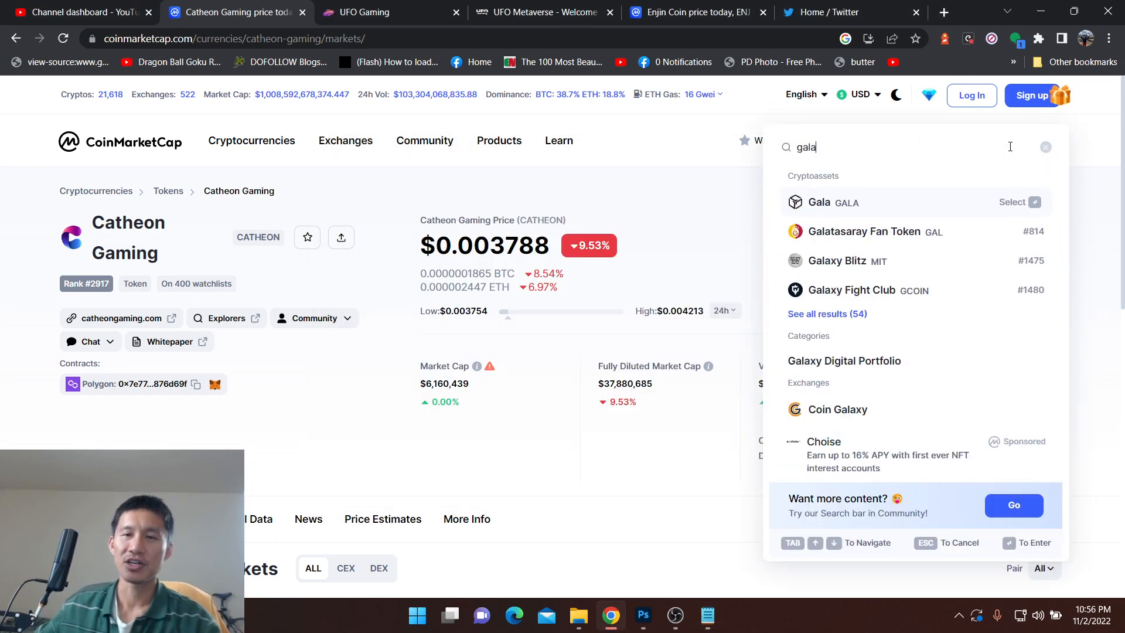
{"action": "left_click", "coordinate": [819, 201]}
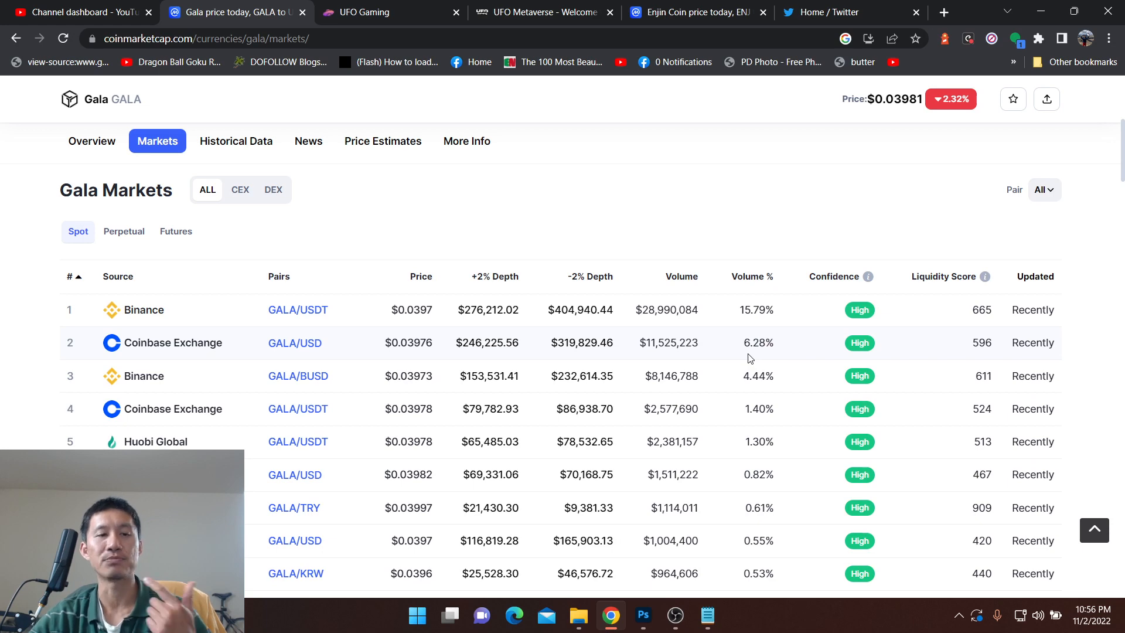
{"action": "mouse_move", "coordinate": [727, 351]}
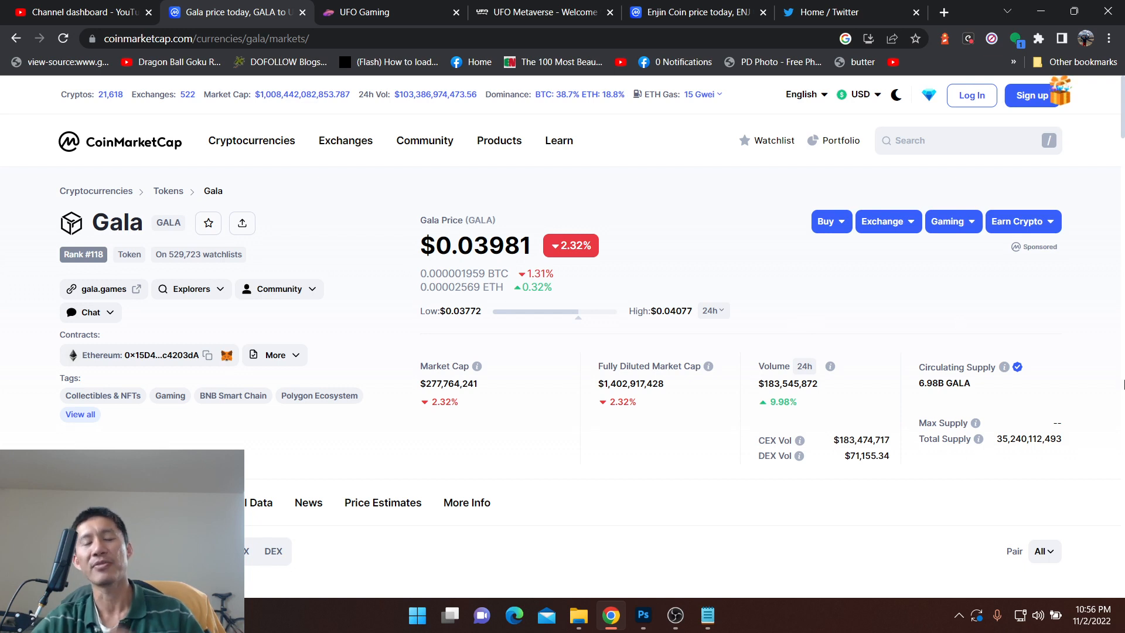
{"action": "mouse_move", "coordinate": [1089, 384]}
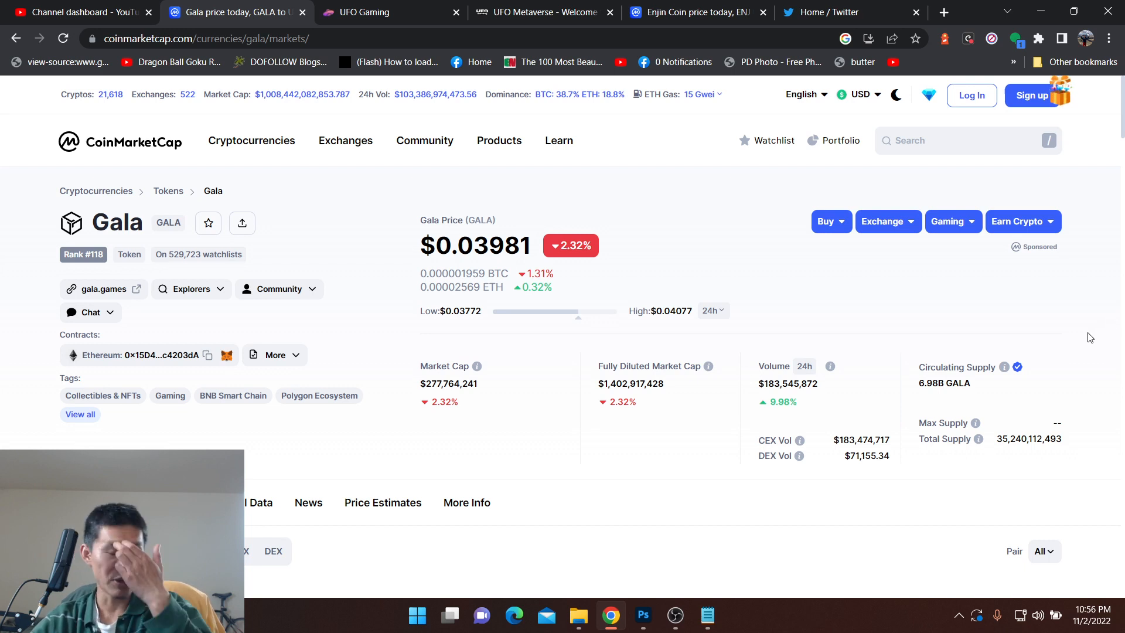
{"action": "mouse_move", "coordinate": [1080, 342]}
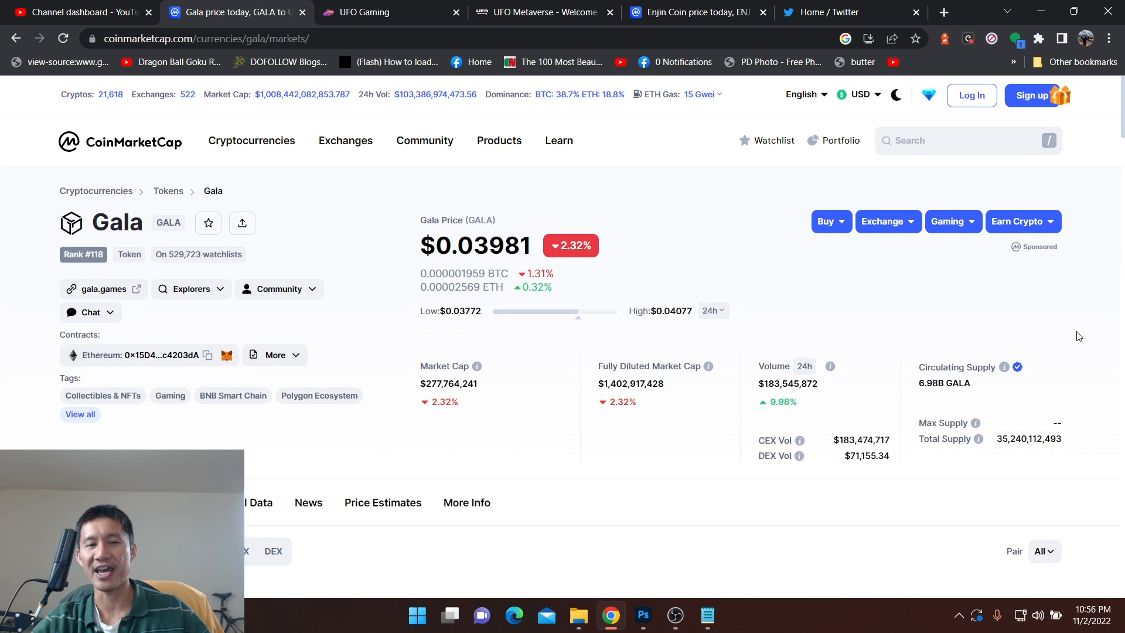
{"action": "mouse_move", "coordinate": [1084, 329]}
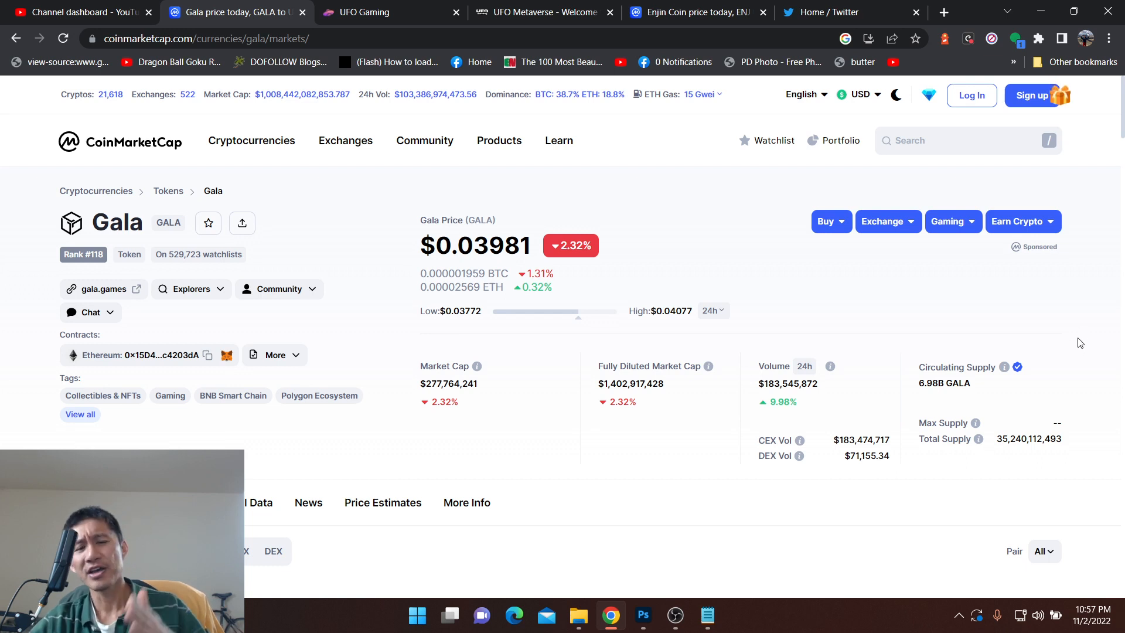
{"action": "mouse_move", "coordinate": [1075, 342]}
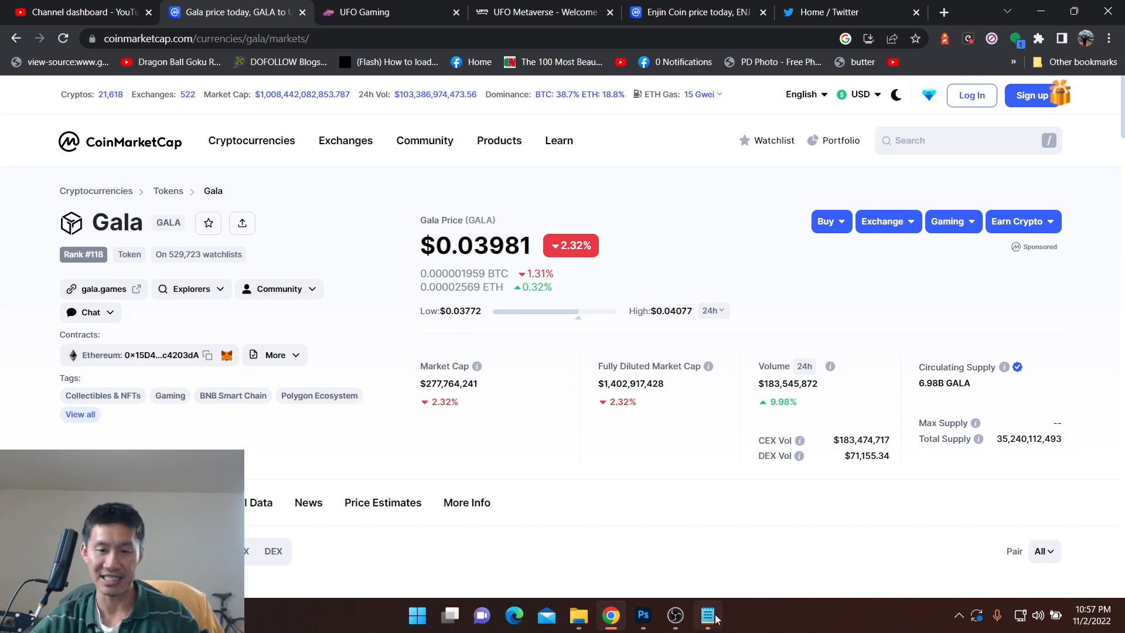
Step: Bring the Notepad token list back up over the Gala page
{"action": "left_click", "coordinate": [708, 617]}
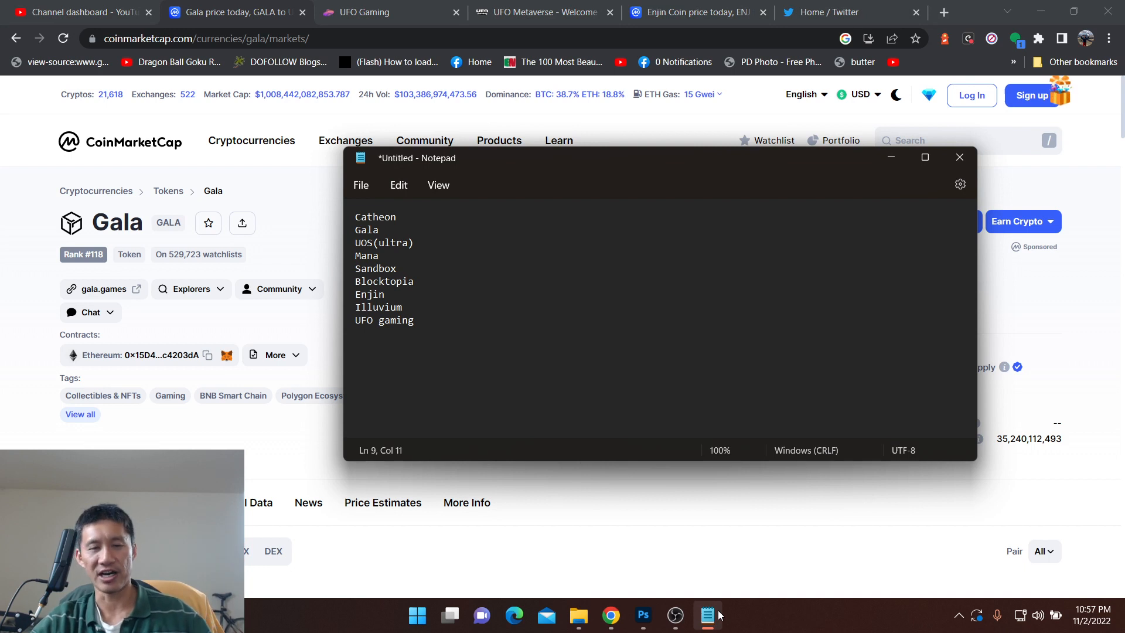
{"action": "mouse_move", "coordinate": [1061, 332]}
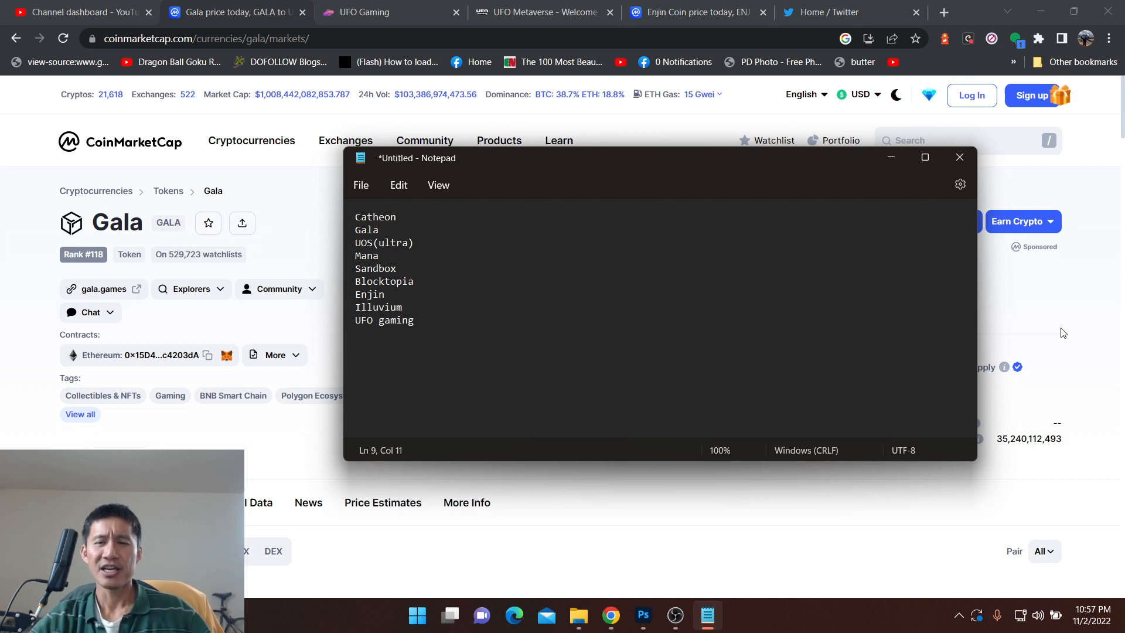
{"action": "mouse_move", "coordinate": [1092, 365]}
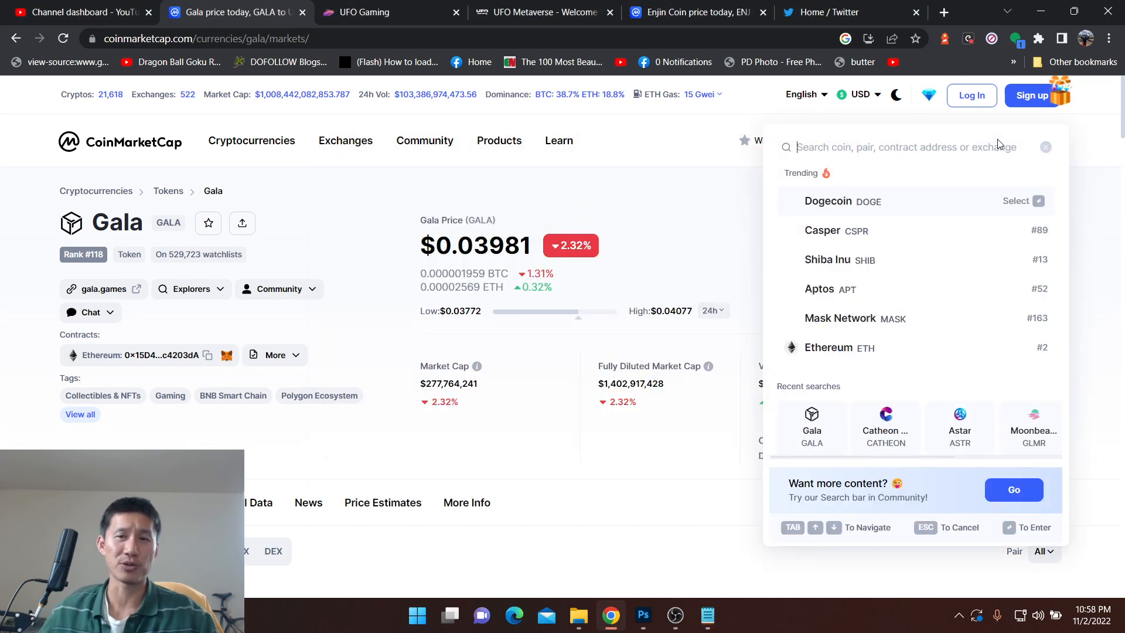
Step: Search 'sandbox', land on The Sandbox page, then begin a search for the next coin
{"action": "type", "text": "sandbox"}
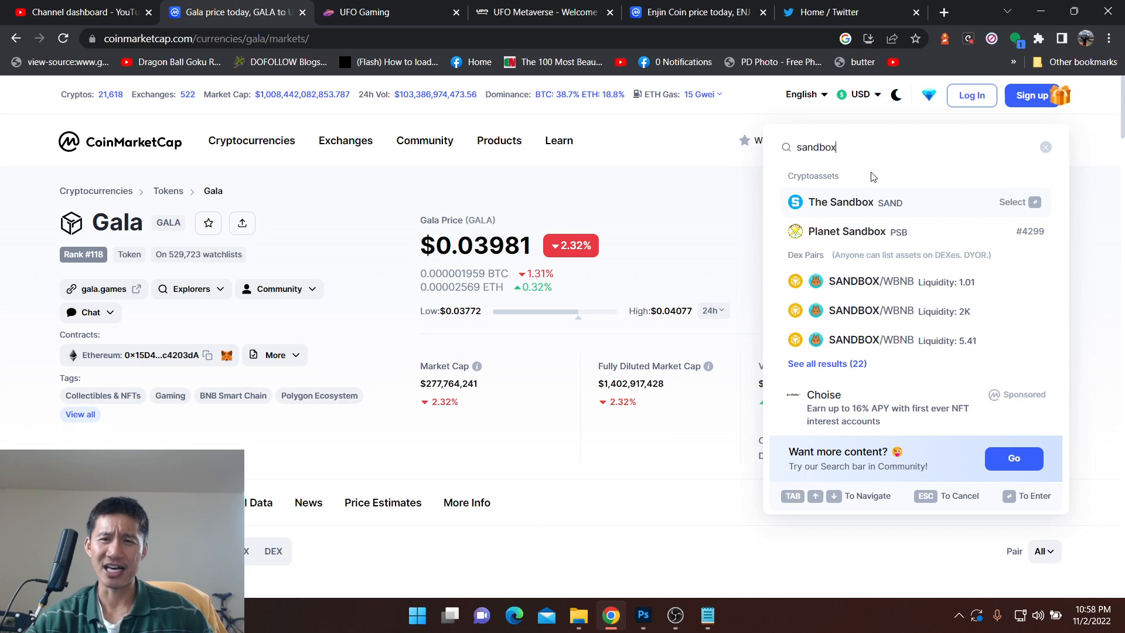
{"action": "left_click", "coordinate": [839, 202]}
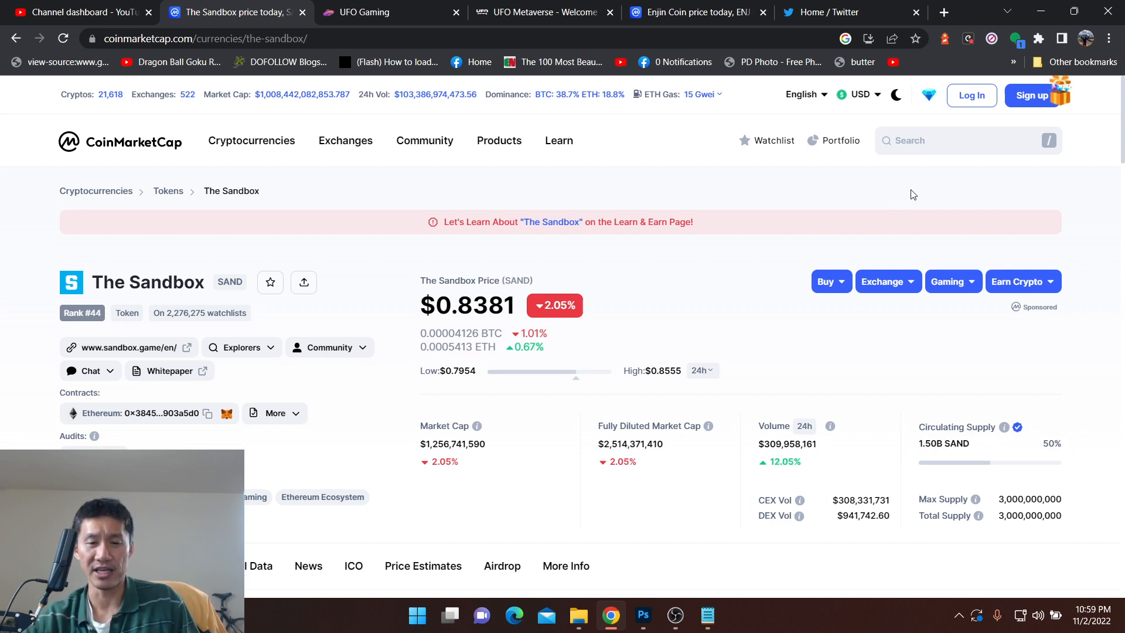
{"action": "left_click", "coordinate": [708, 617]}
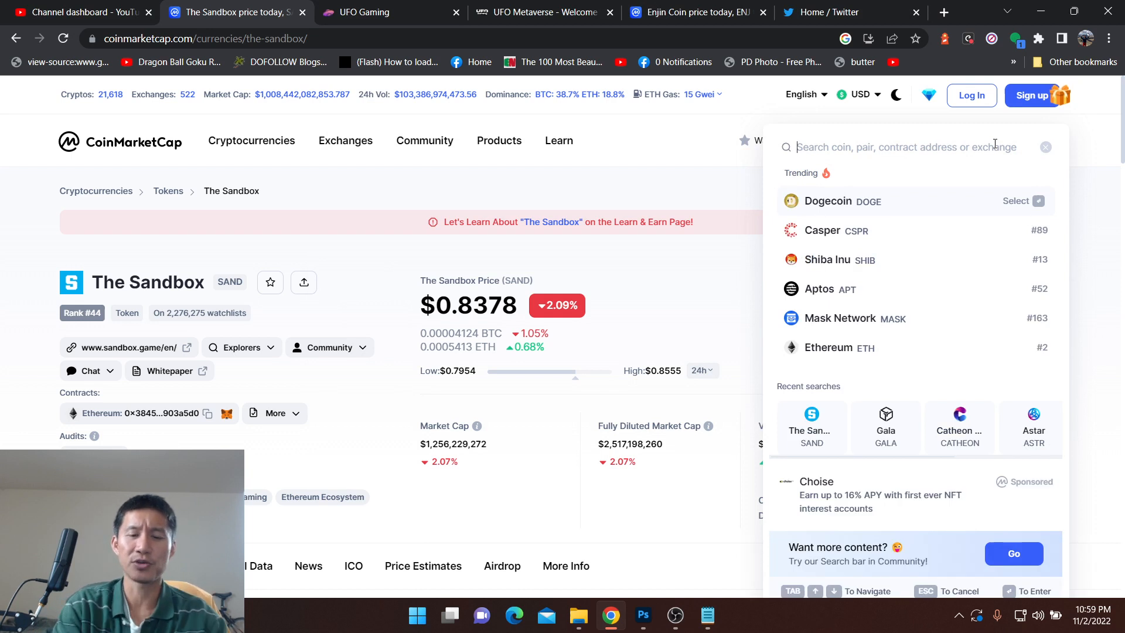
Step: Search 'block' on CoinMarketCap, finding only a Blocktopia/WBNB pair, and start a new browser tab
{"action": "type", "text": "blocktopia"}
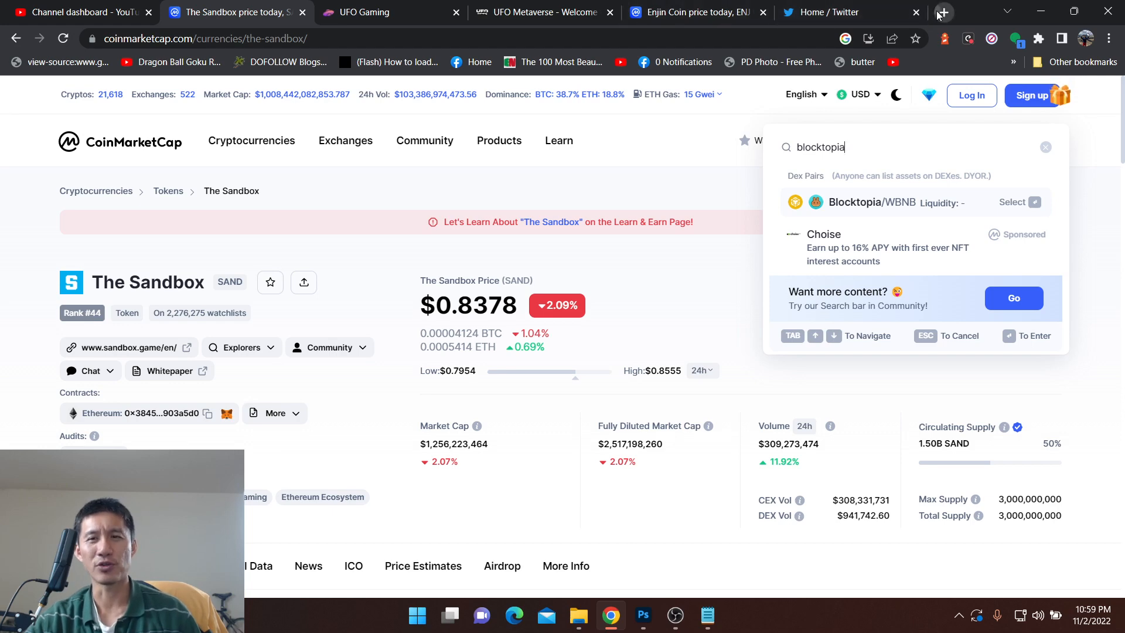
{"action": "left_click", "coordinate": [944, 12]}
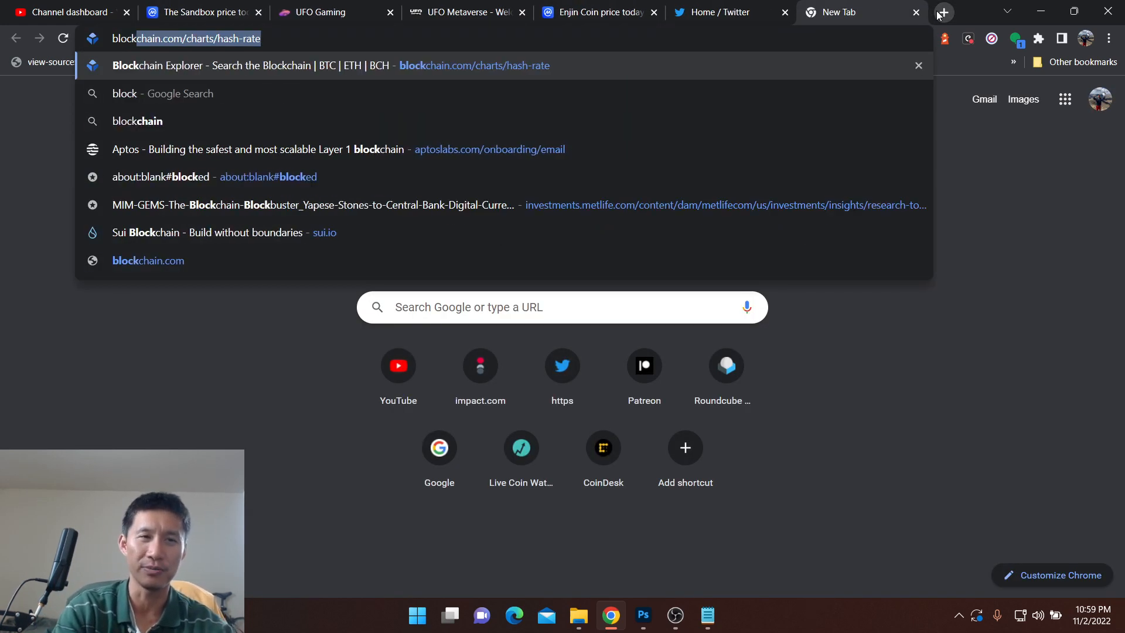
Step: Google 'blocktopia', reach Bloktopia's CoinMarketCap page, then check the Notepad list
{"action": "type", "text": "blocktopia+coinmarketcap&aqs=chrome..69i57.4362j0j7&sourceid=chrome..."}
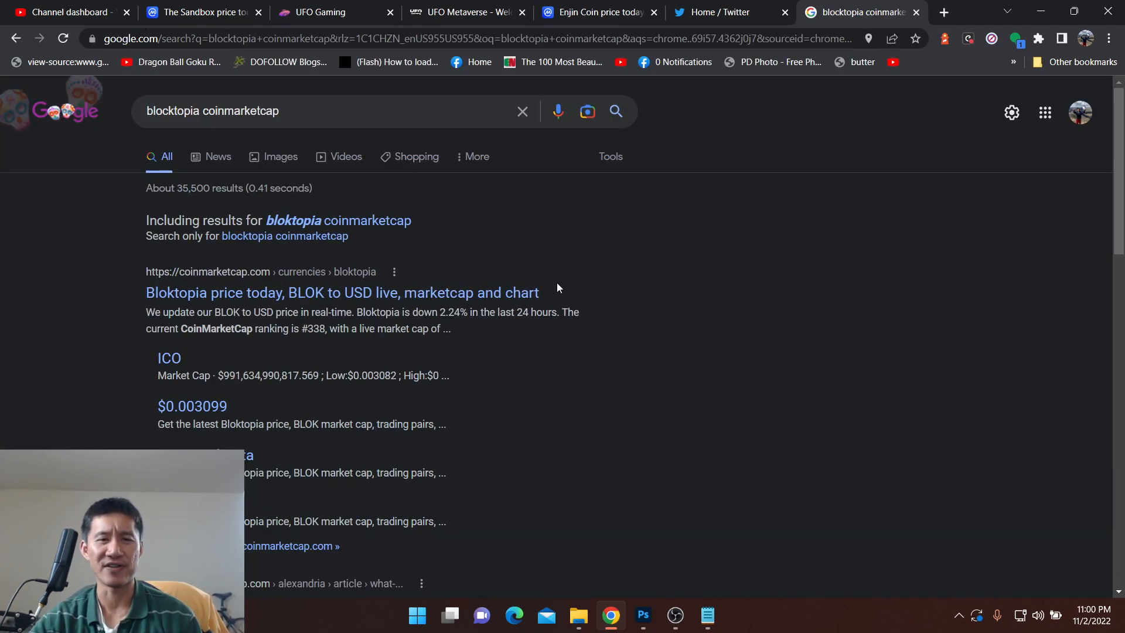
{"action": "left_click", "coordinate": [340, 293]}
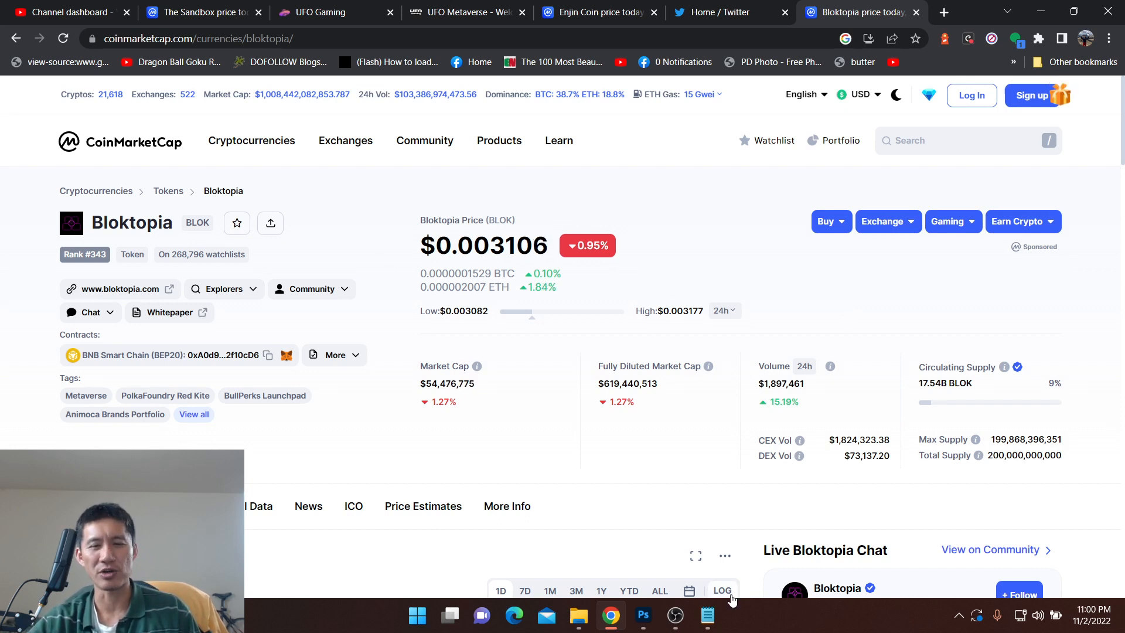
{"action": "left_click", "coordinate": [708, 615]}
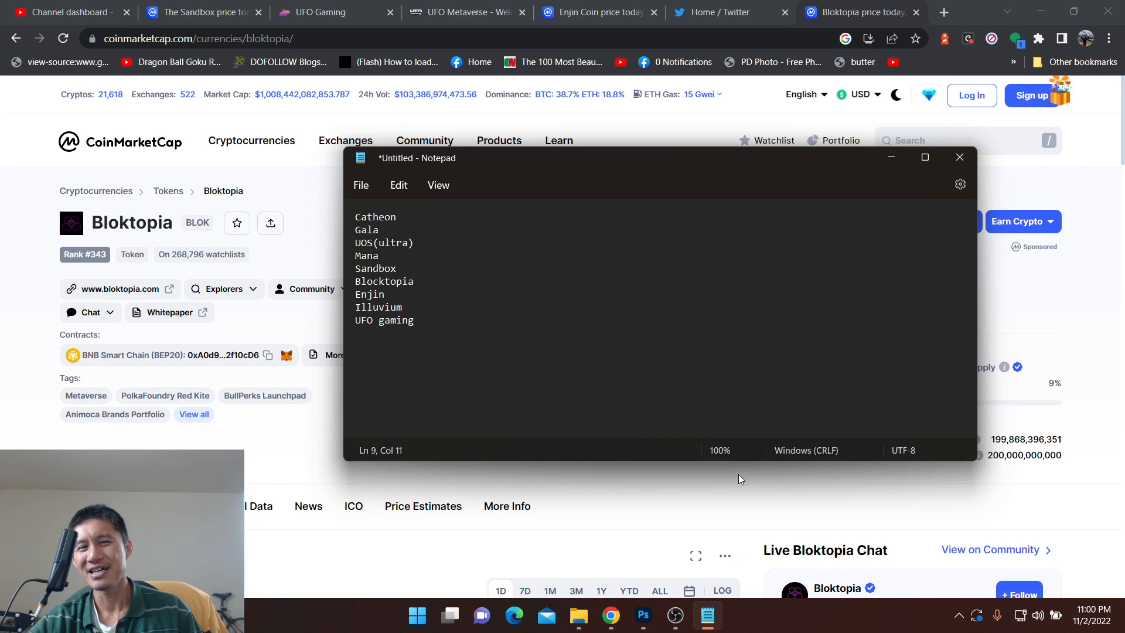
{"action": "mouse_move", "coordinate": [1024, 171]}
{"action": "type", "text": "e"}
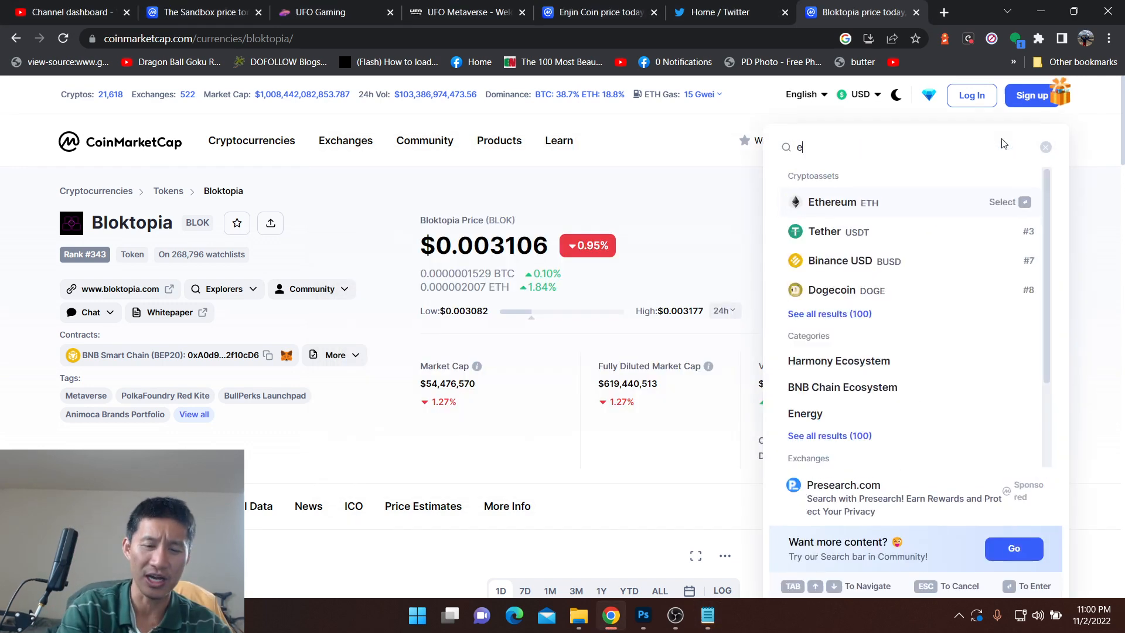
Step: Search 'njin' for Enjin Coin and scroll through its overview, chart and markets table
{"action": "type", "text": "njin"}
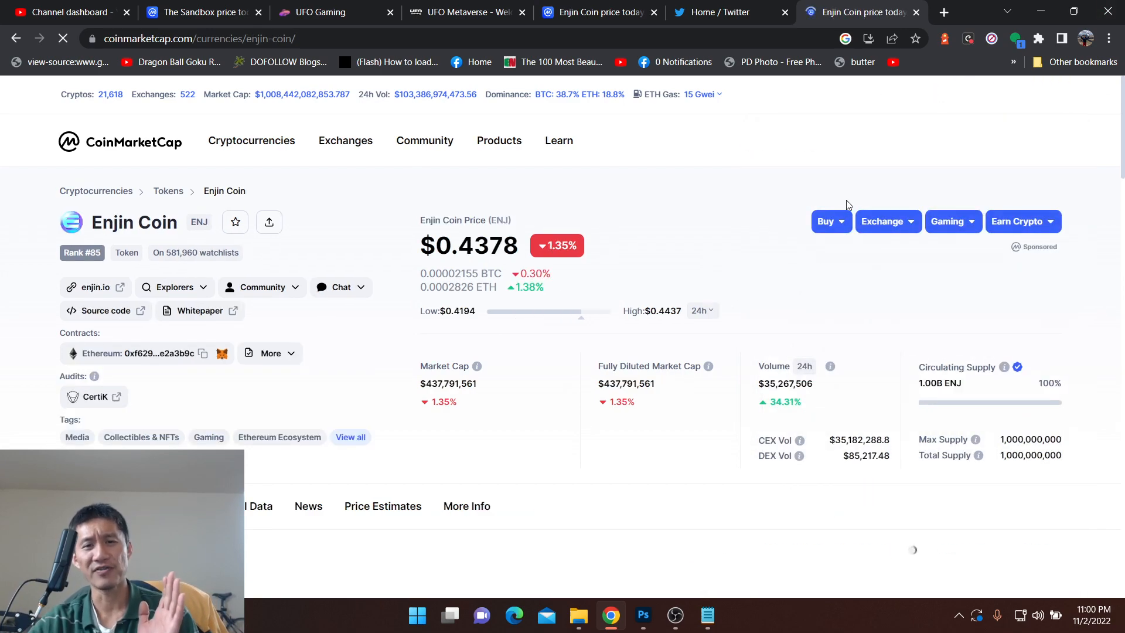
{"action": "scroll", "scroll_direction": "down", "scroll_amount": 3}
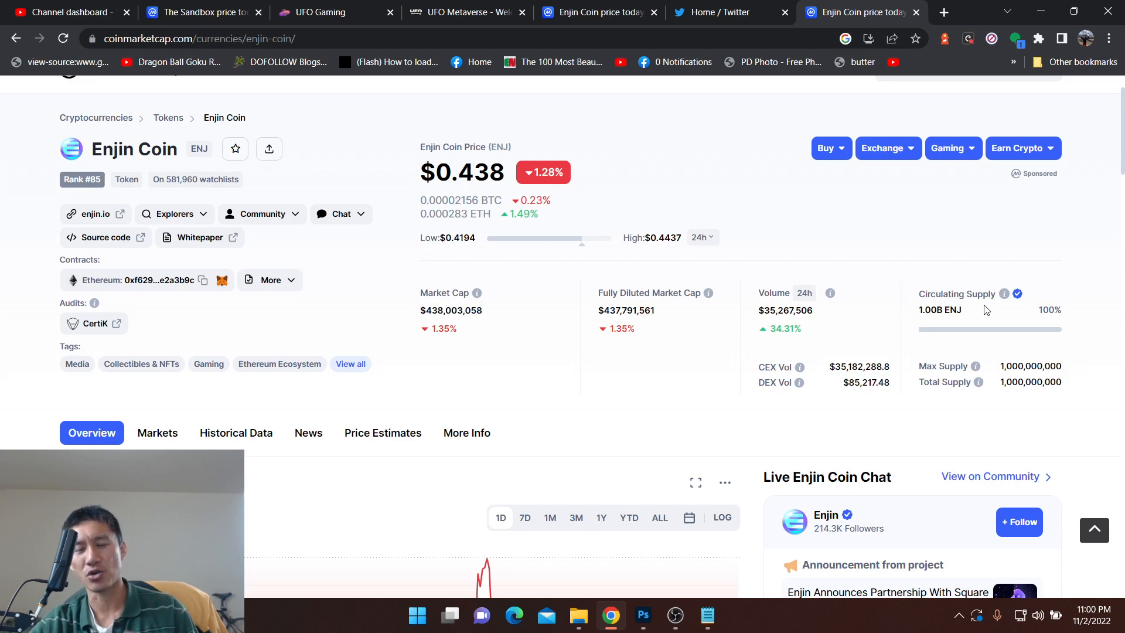
{"action": "scroll", "scroll_direction": "down", "scroll_amount": 3}
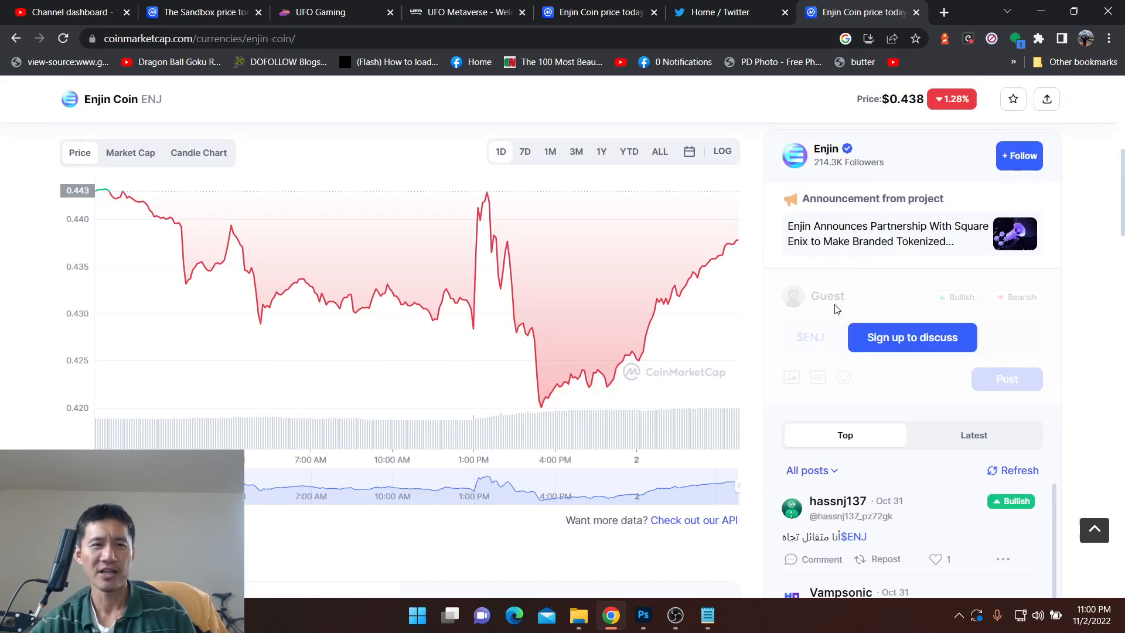
{"action": "scroll", "scroll_direction": "down", "scroll_amount": 3}
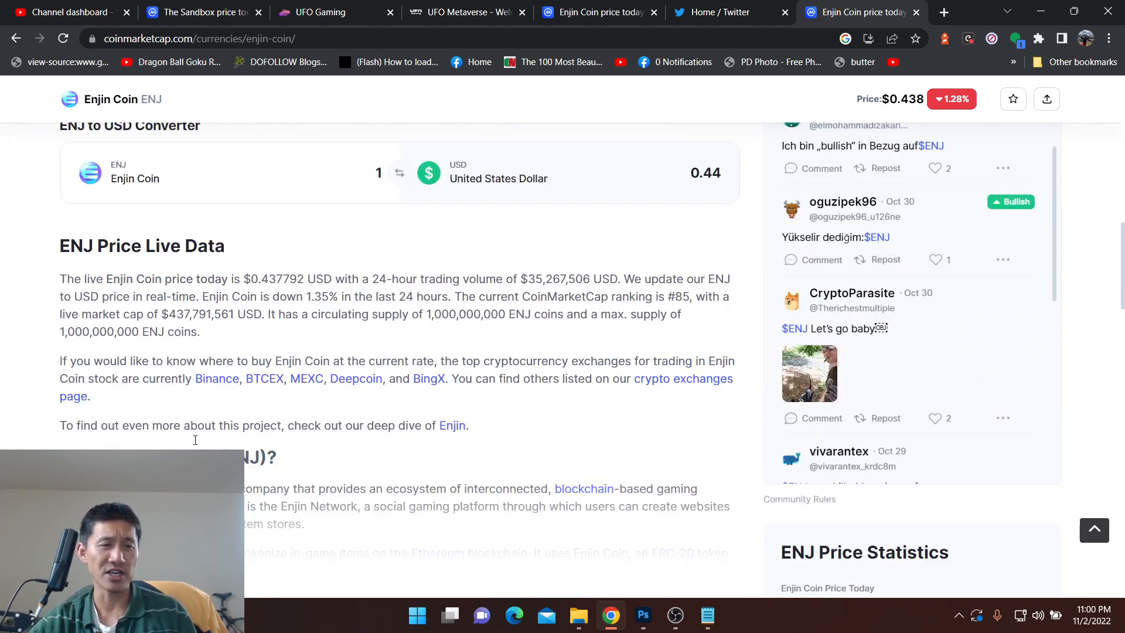
{"action": "scroll", "scroll_direction": "down", "scroll_amount": 3}
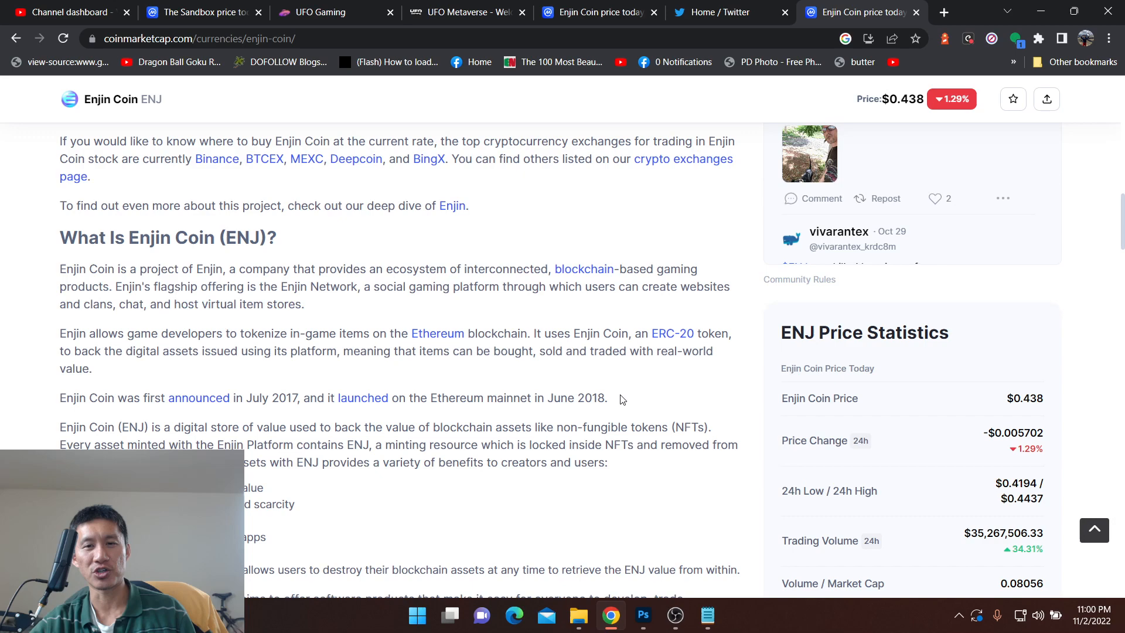
{"action": "mouse_move", "coordinate": [614, 390]}
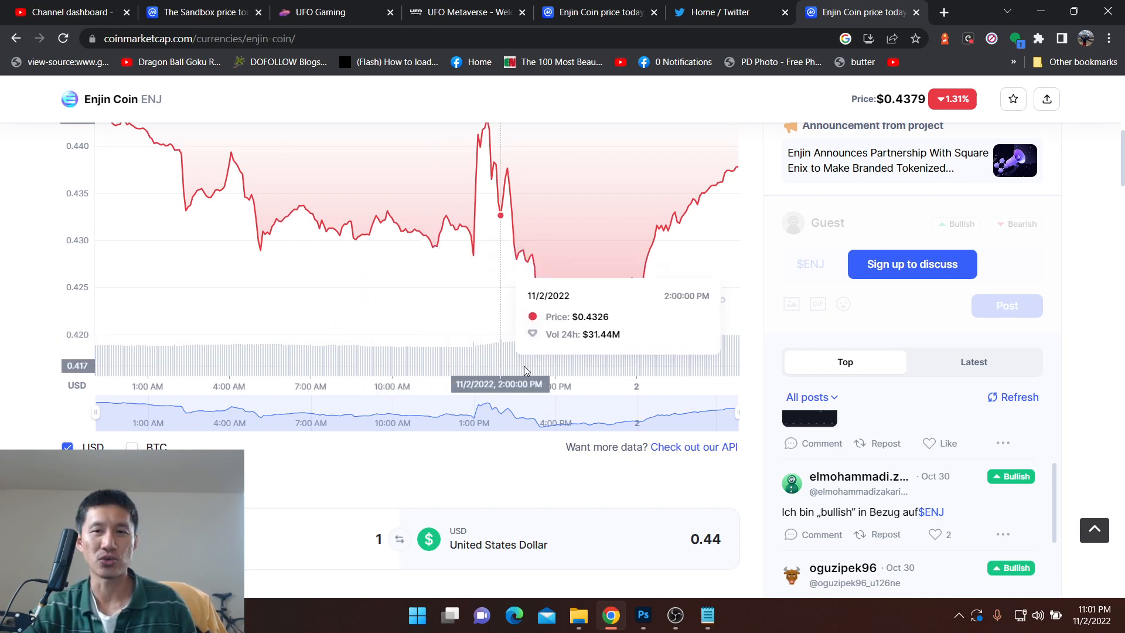
{"action": "scroll", "scroll_direction": "up", "scroll_amount": 3}
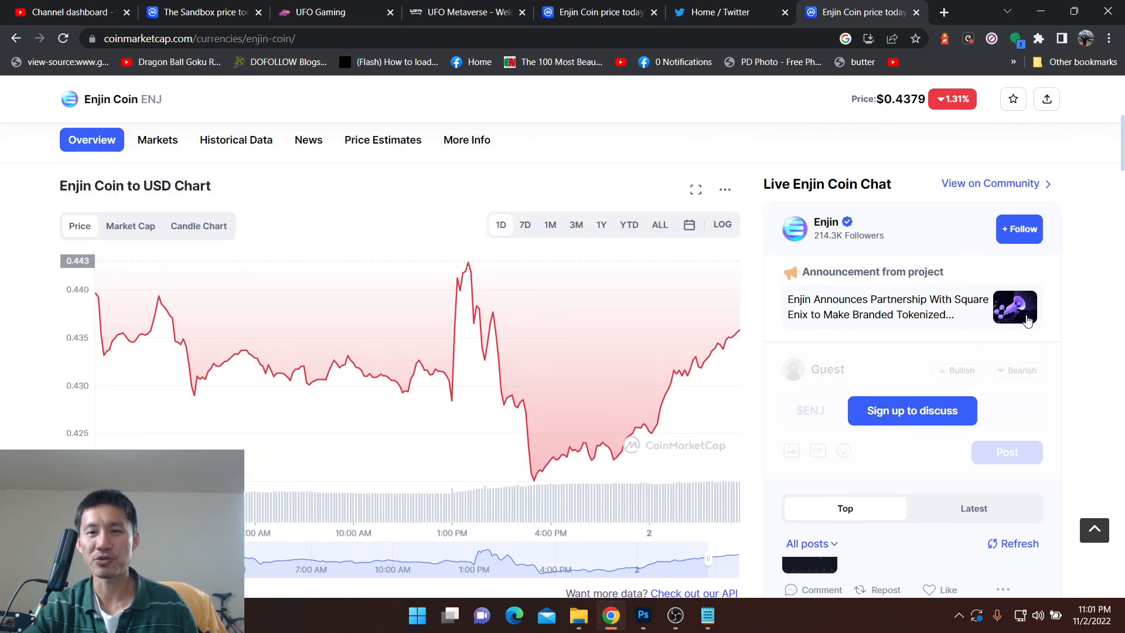
{"action": "scroll", "scroll_direction": "up", "scroll_amount": 3}
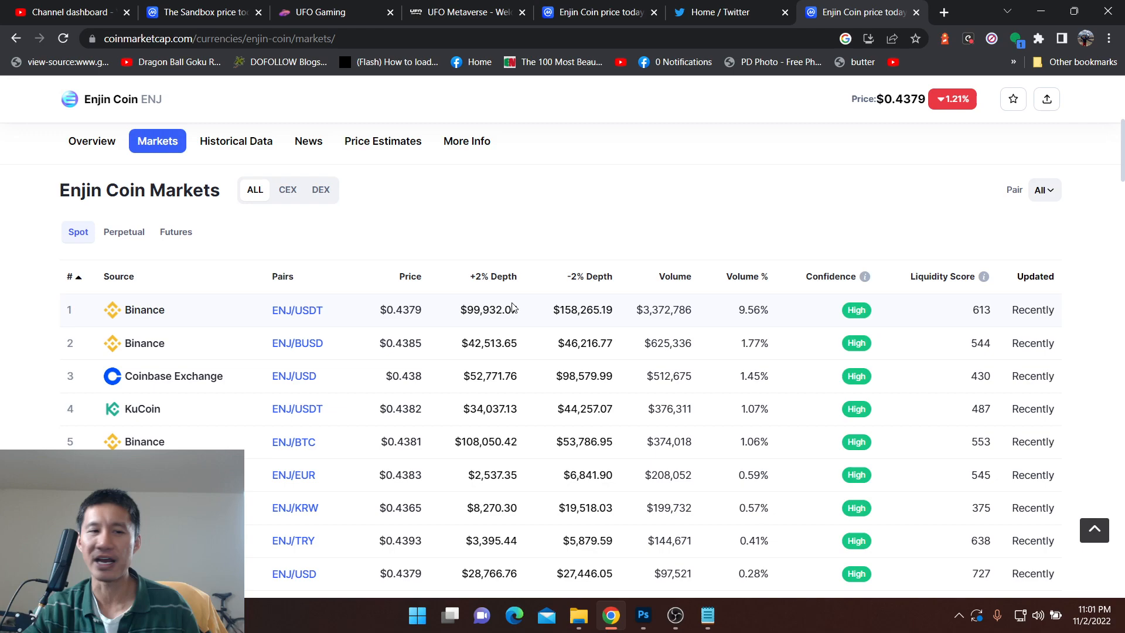
{"action": "scroll", "scroll_direction": "down", "scroll_amount": 3}
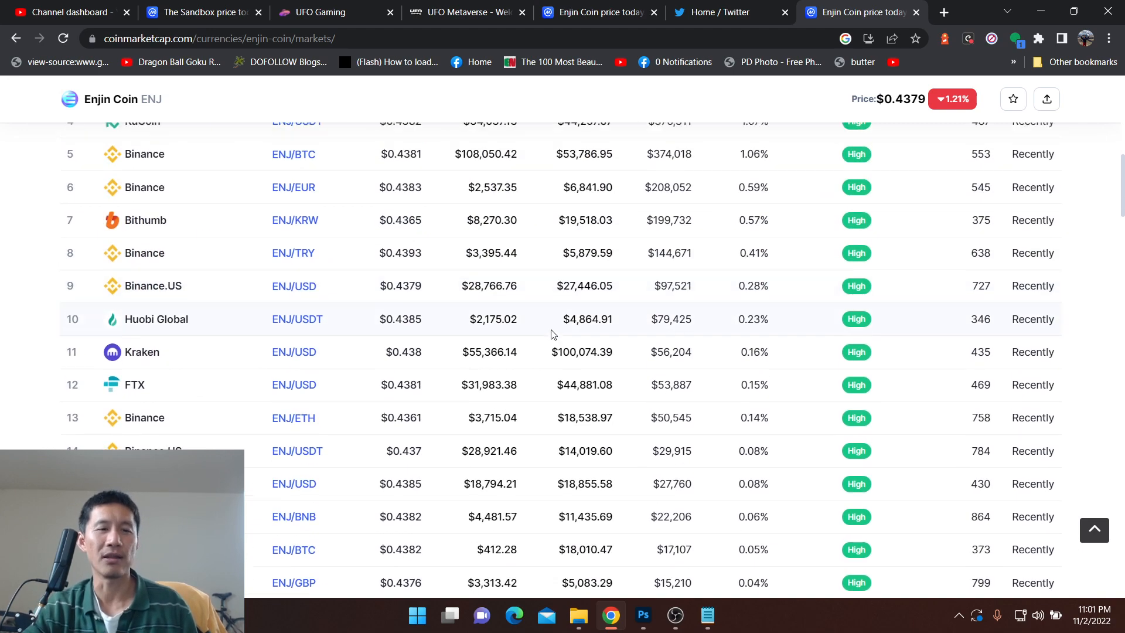
{"action": "scroll", "scroll_direction": "down", "scroll_amount": 3}
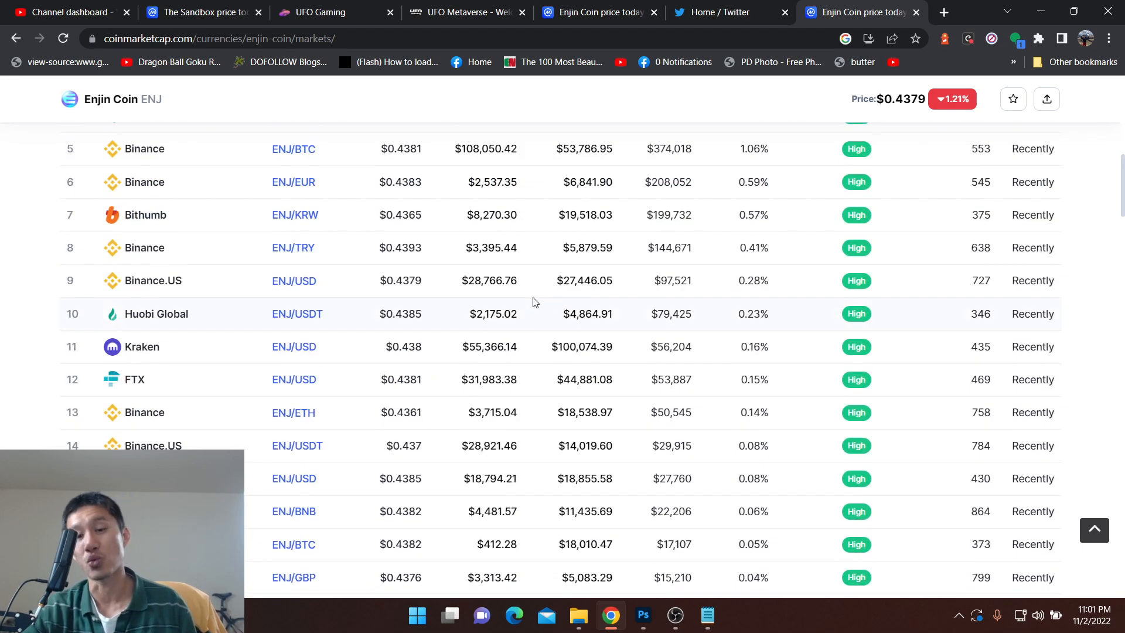
{"action": "scroll", "scroll_direction": "up", "scroll_amount": 3}
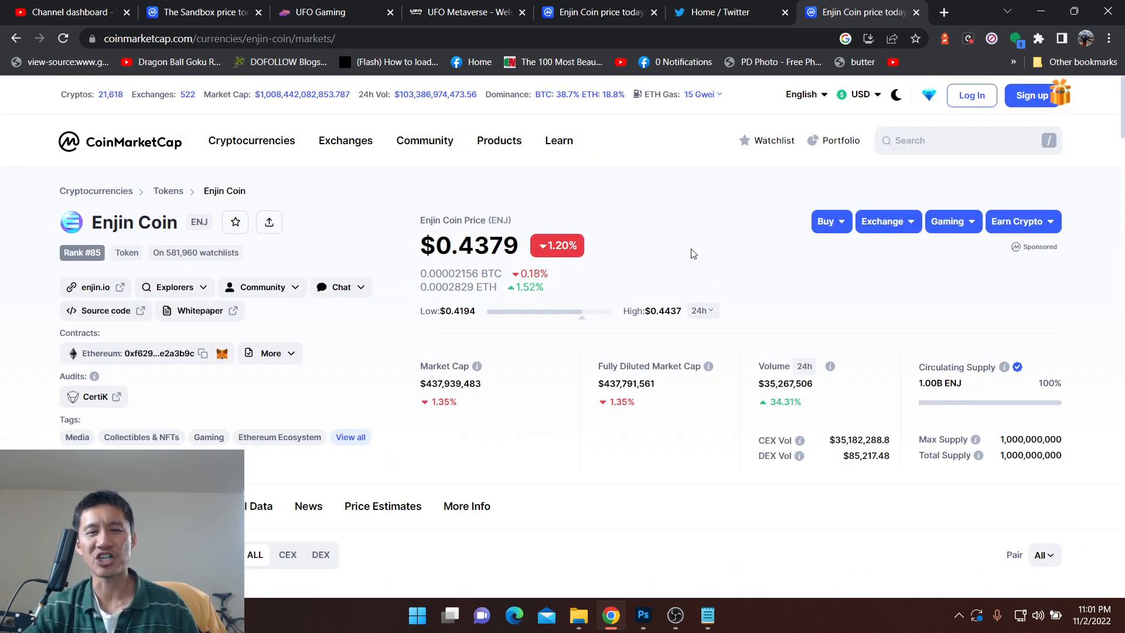
{"action": "mouse_move", "coordinate": [949, 288]}
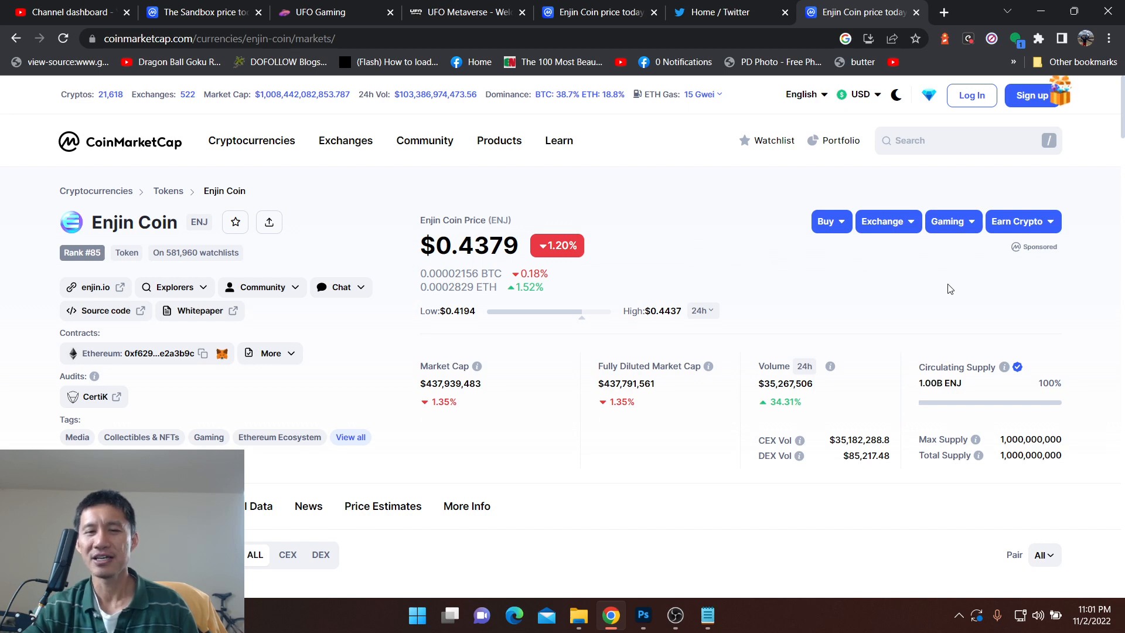
{"action": "mouse_move", "coordinate": [801, 297]}
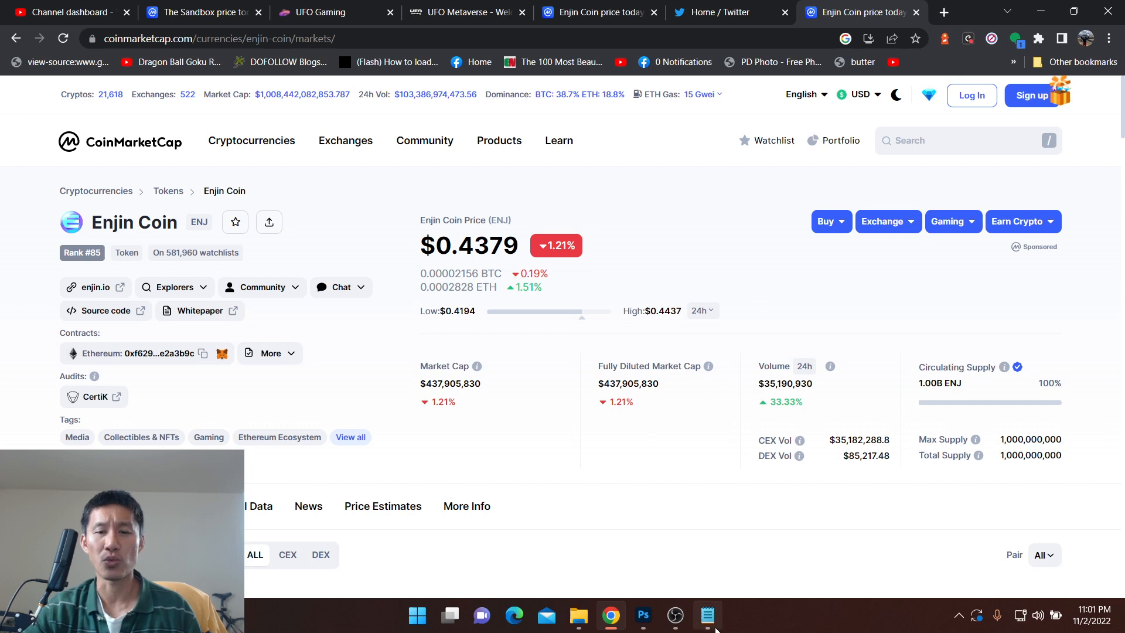
Step: Check the Notepad list, then pick Illuvium from the CoinMarketCap search
{"action": "left_click", "coordinate": [707, 616]}
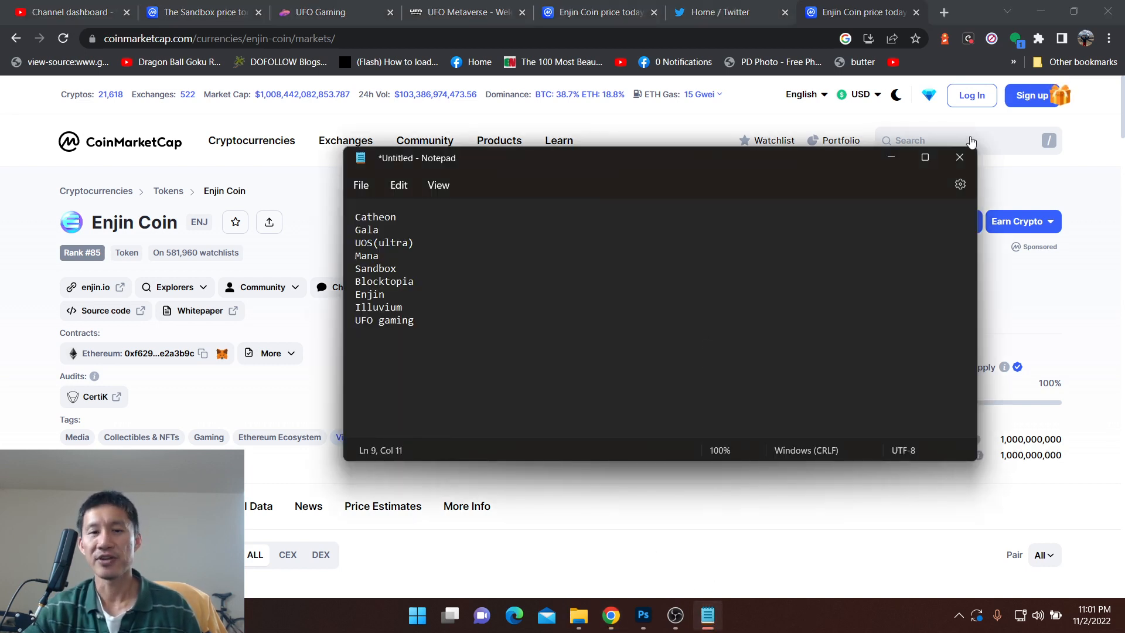
{"action": "left_click", "coordinate": [923, 140]}
{"action": "type", "text": "ill"}
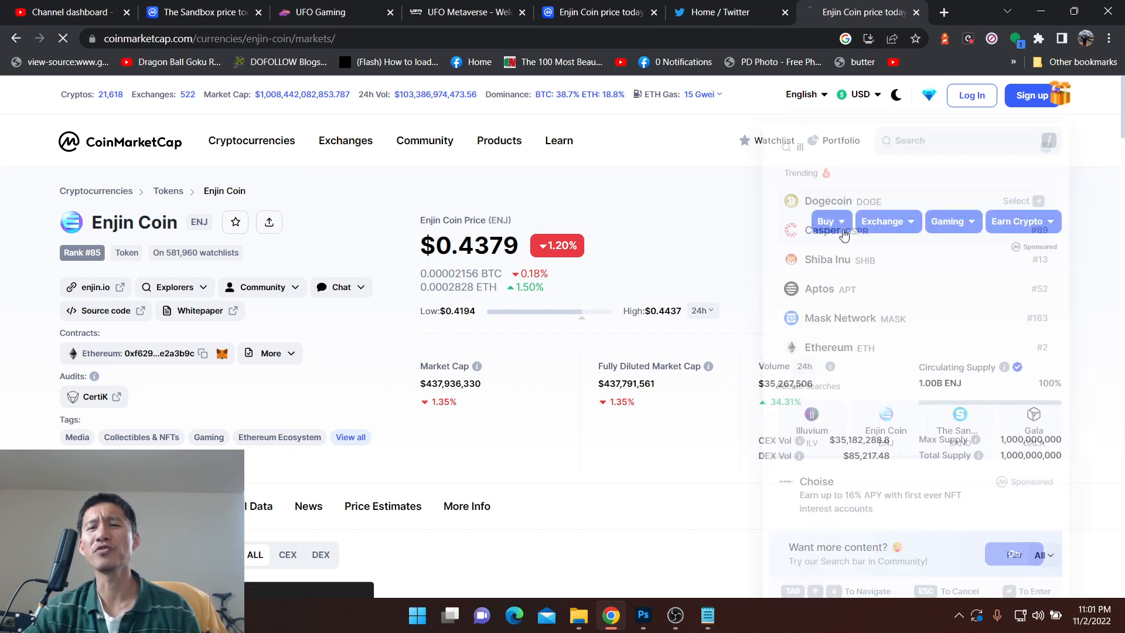
{"action": "left_click", "coordinate": [811, 430]}
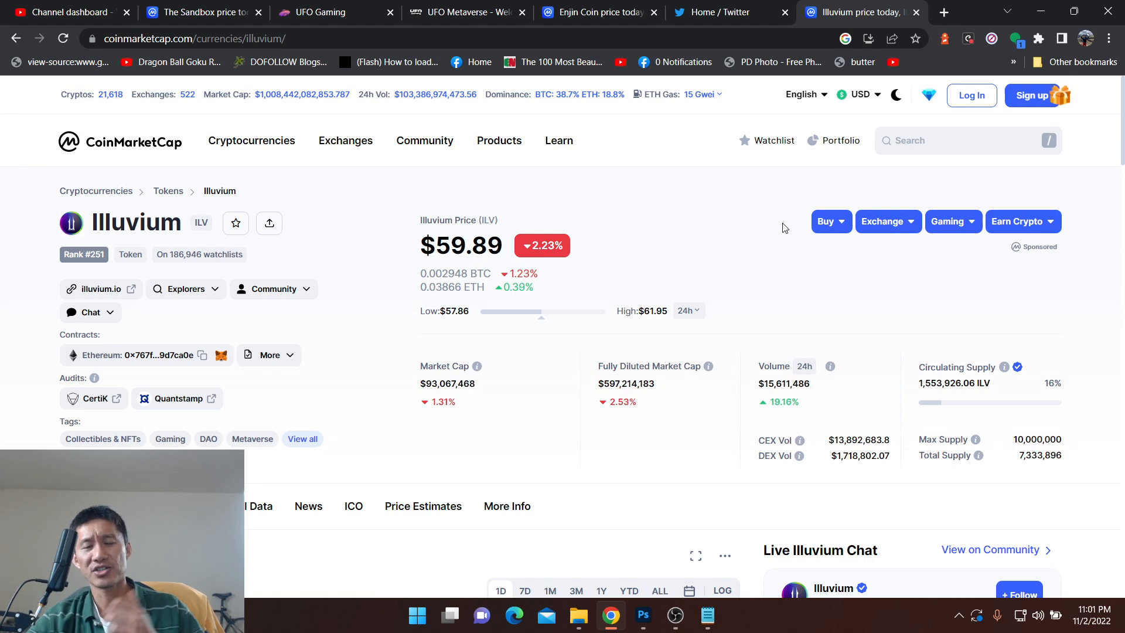
{"action": "mouse_move", "coordinate": [873, 233]}
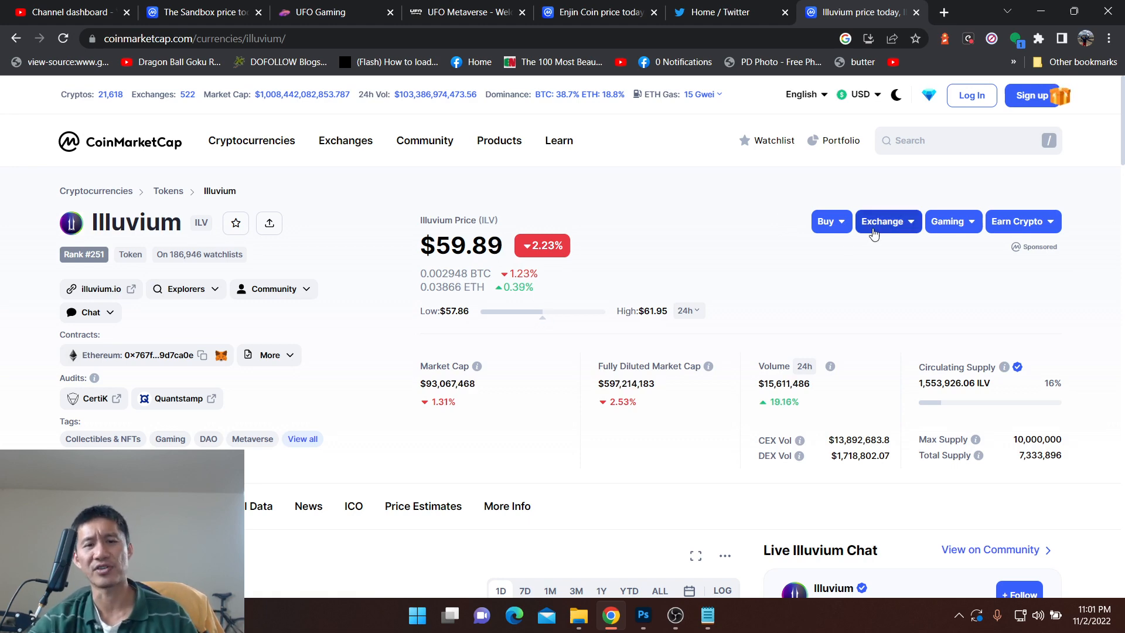
Step: Scroll Illuvium's markets, check the Notepad list, then switch to the UFO Gaming website tab
{"action": "scroll", "scroll_direction": "down", "scroll_amount": 3}
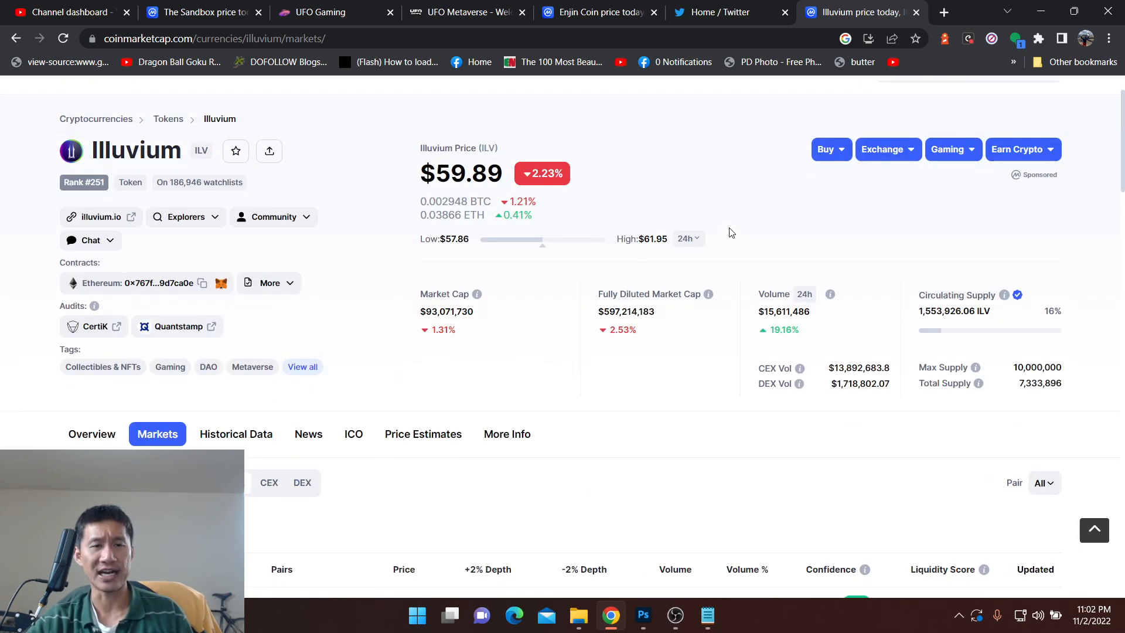
{"action": "scroll", "scroll_direction": "up", "scroll_amount": 3}
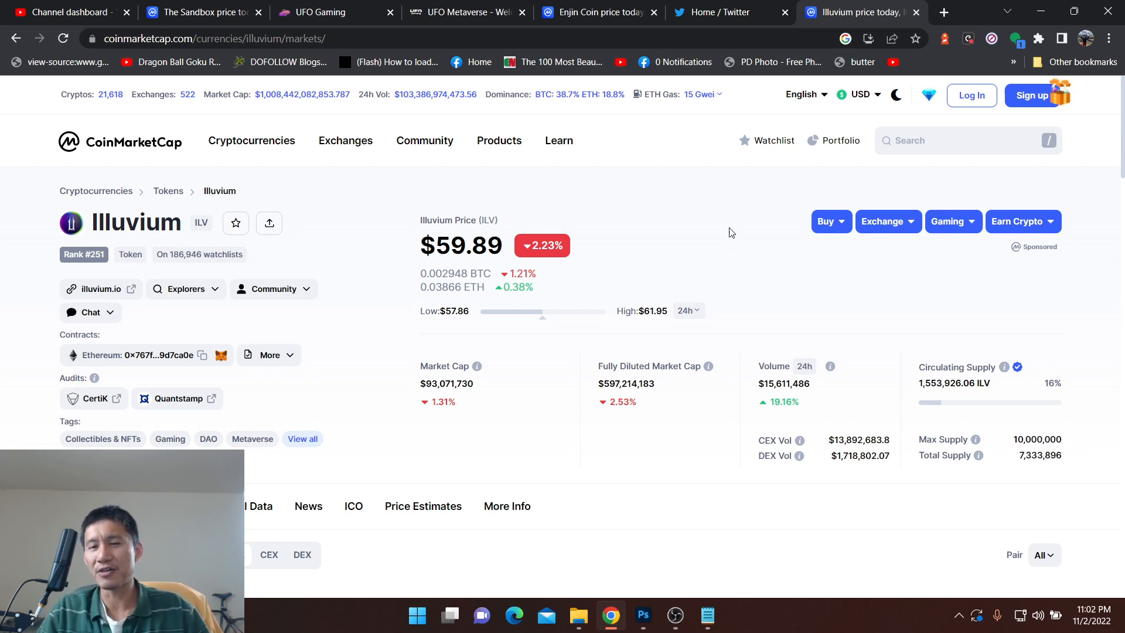
{"action": "mouse_move", "coordinate": [391, 440]}
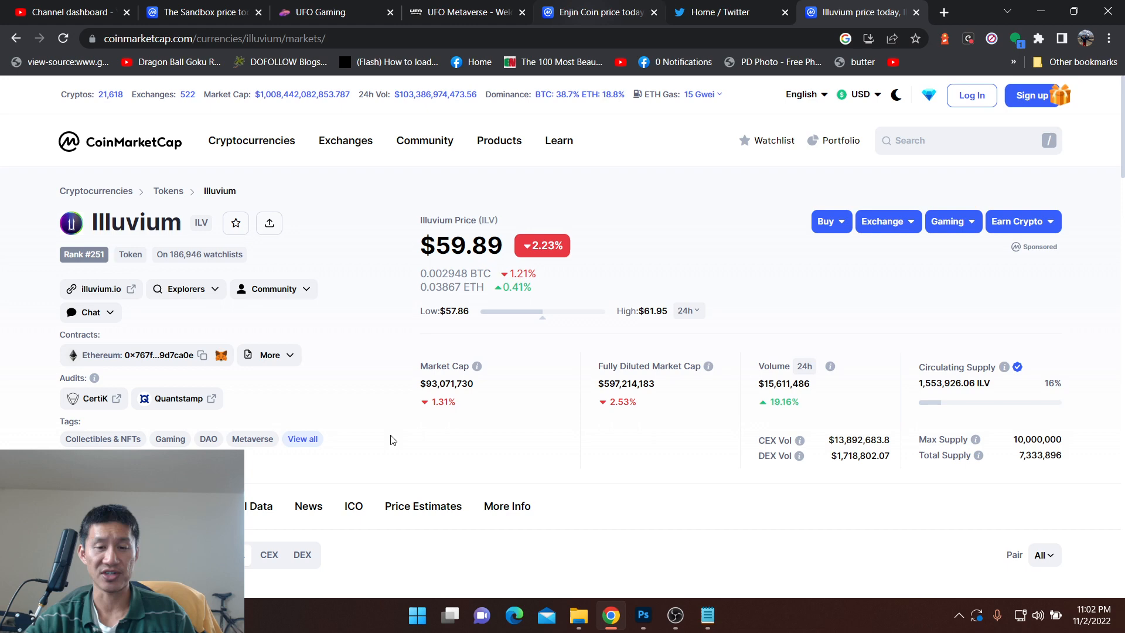
{"action": "left_click", "coordinate": [708, 615]}
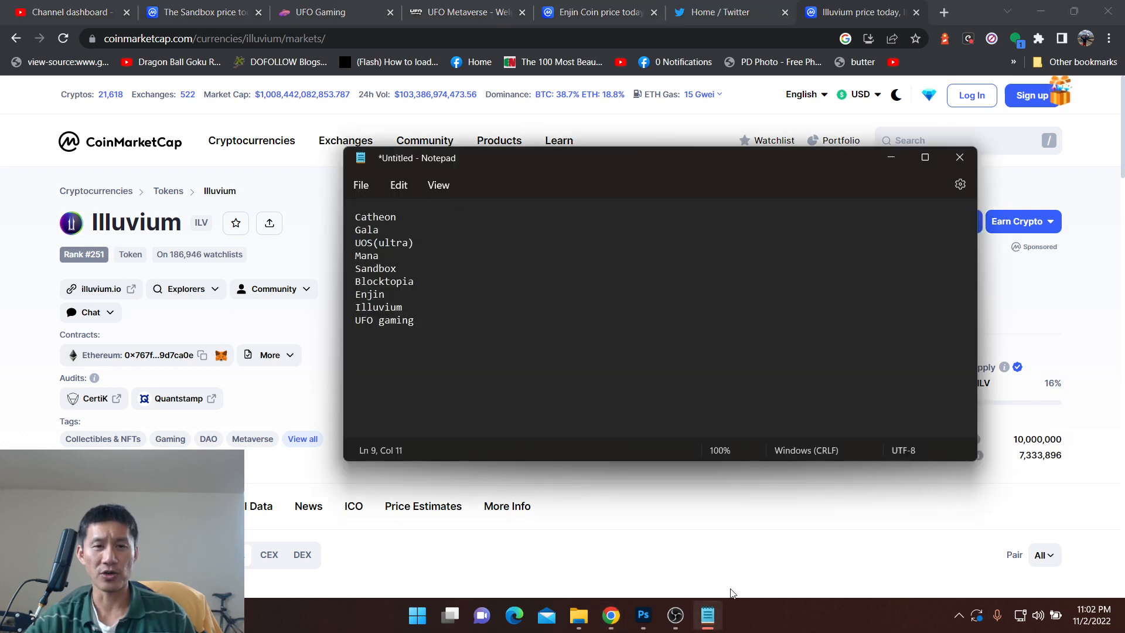
{"action": "left_click", "coordinate": [322, 12]}
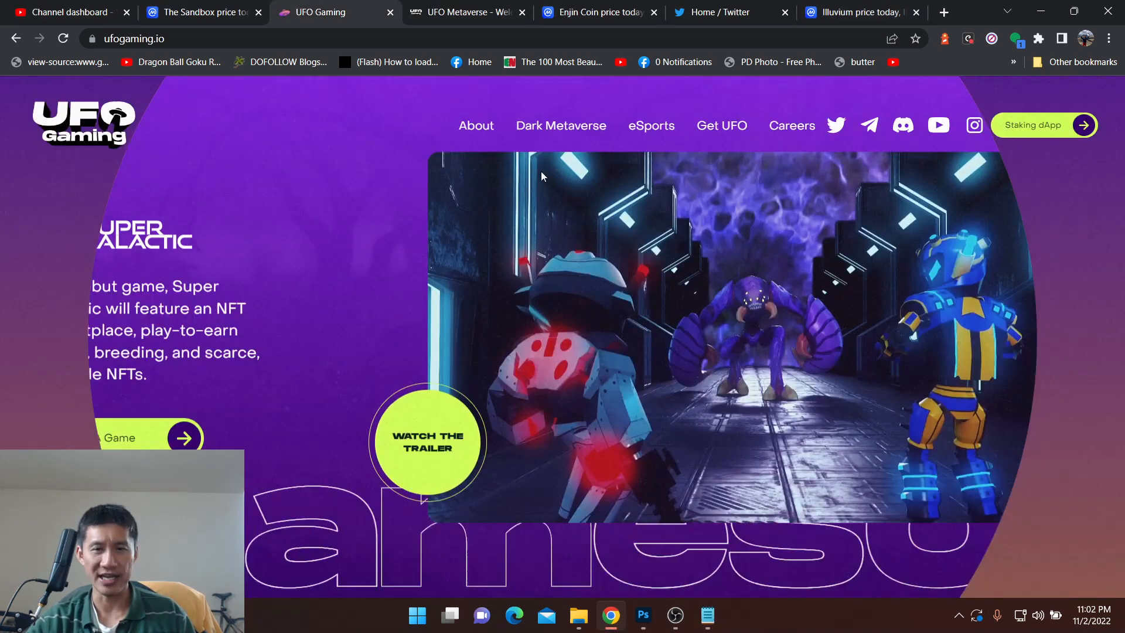
Step: Look over the Super Galactic homepage on ufogaming.io, then return to The Sandbox CoinMarketCap tab
{"action": "scroll", "scroll_direction": "down", "scroll_amount": 3}
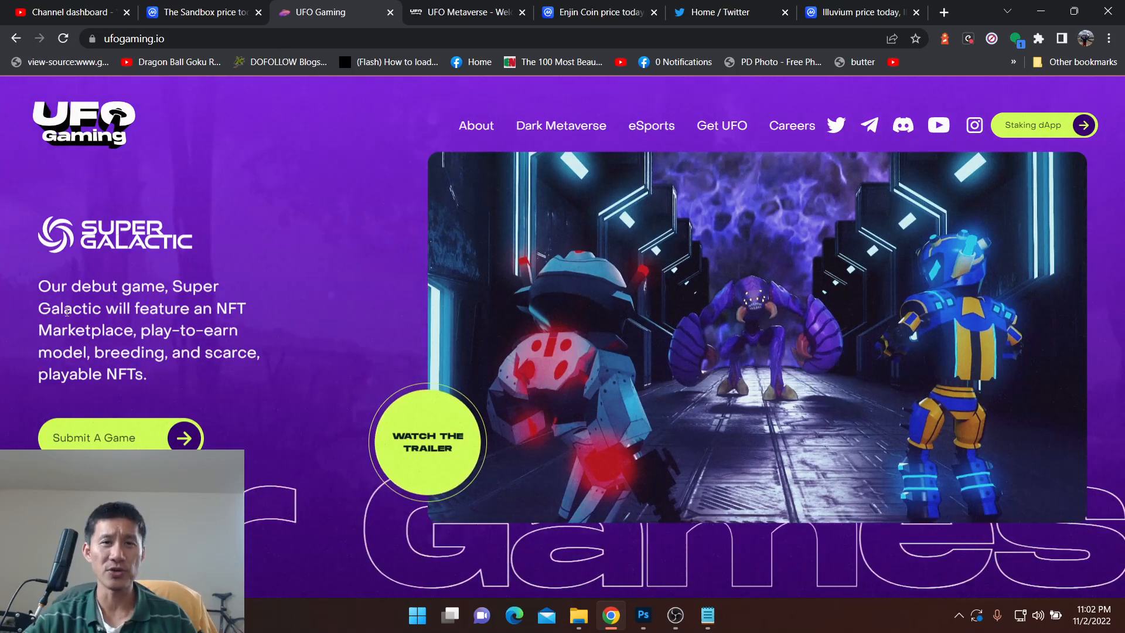
{"action": "left_click", "coordinate": [202, 12]}
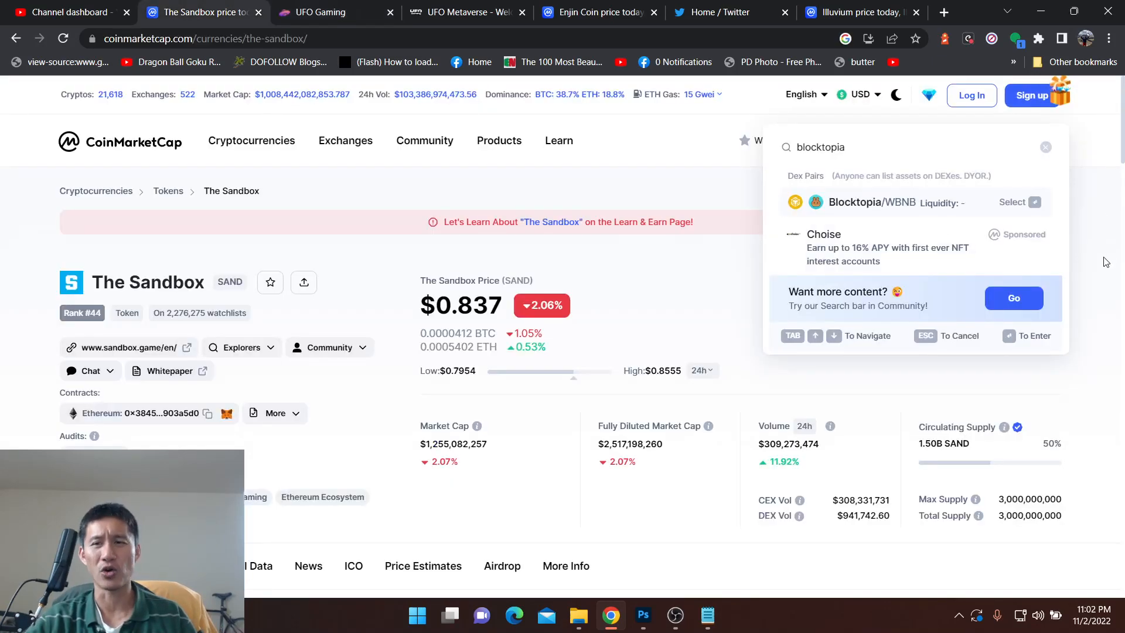
Step: Search 'ufo', review UFO Gaming at $0.000002111 with $54,366,690 market cap, then go to UFO Metaverse
{"action": "left_click", "coordinate": [1045, 147]}
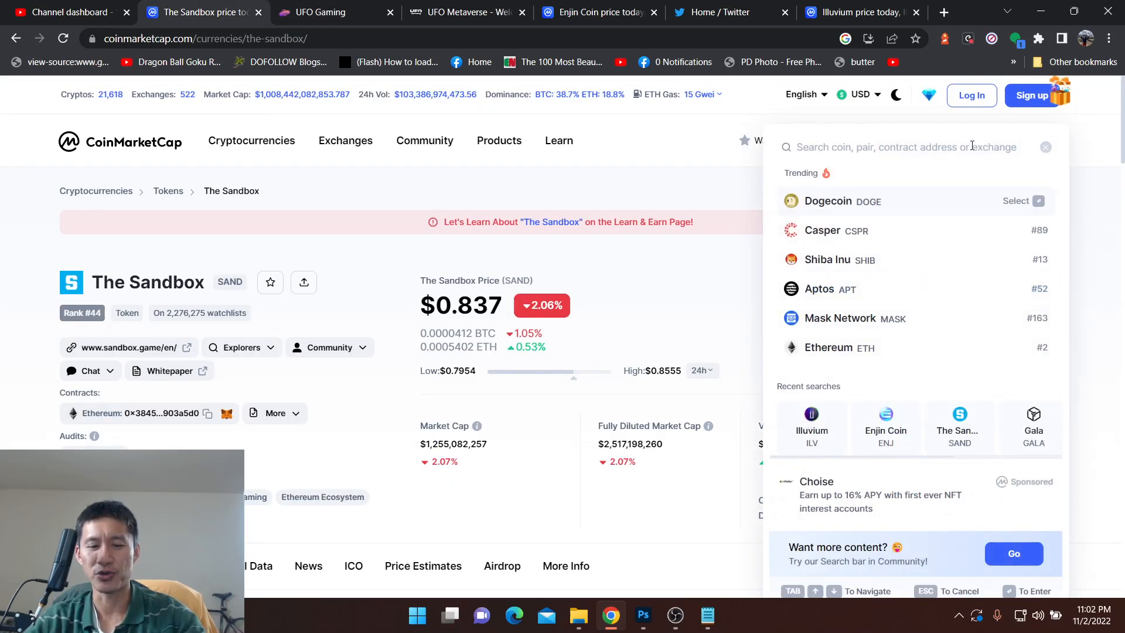
{"action": "type", "text": "ufo"}
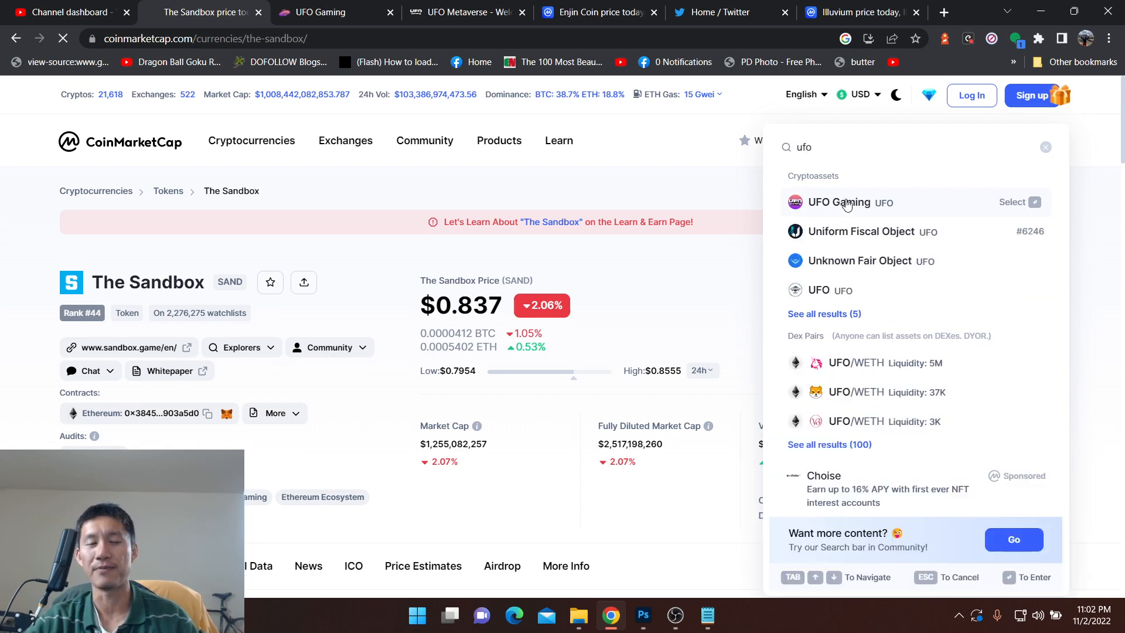
{"action": "left_click", "coordinate": [839, 202]}
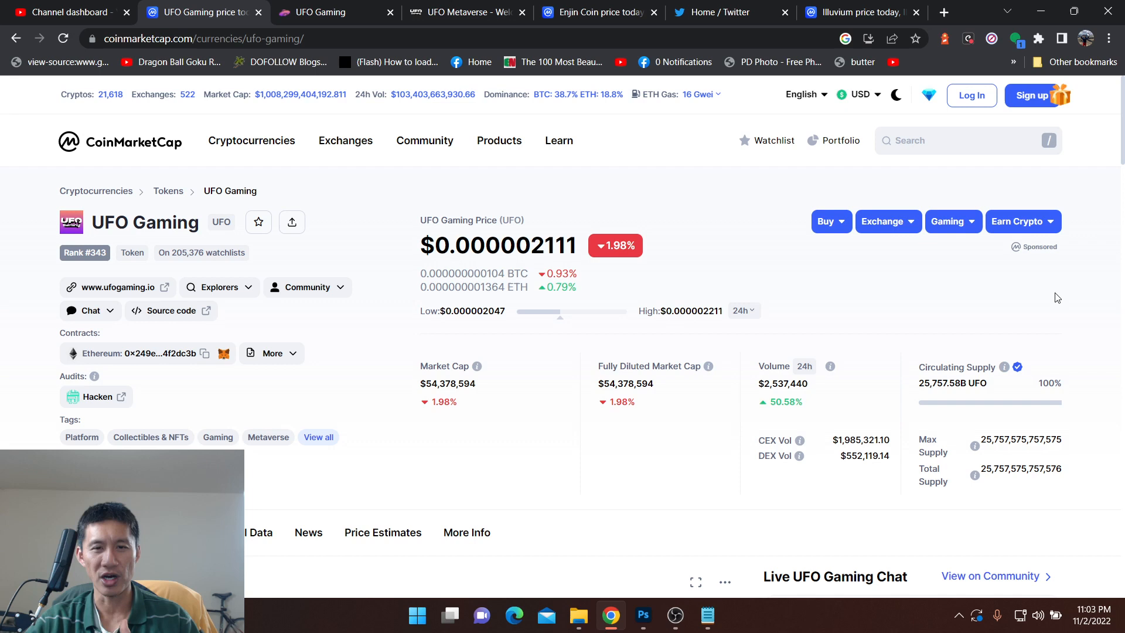
{"action": "mouse_move", "coordinate": [1041, 298]}
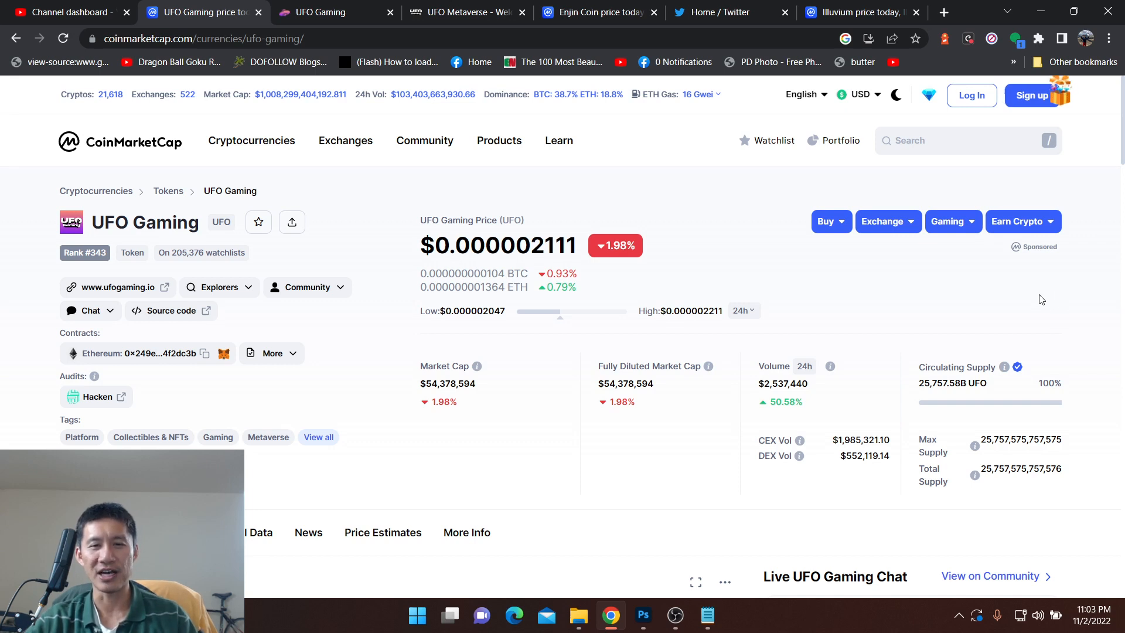
{"action": "mouse_move", "coordinate": [1024, 302]}
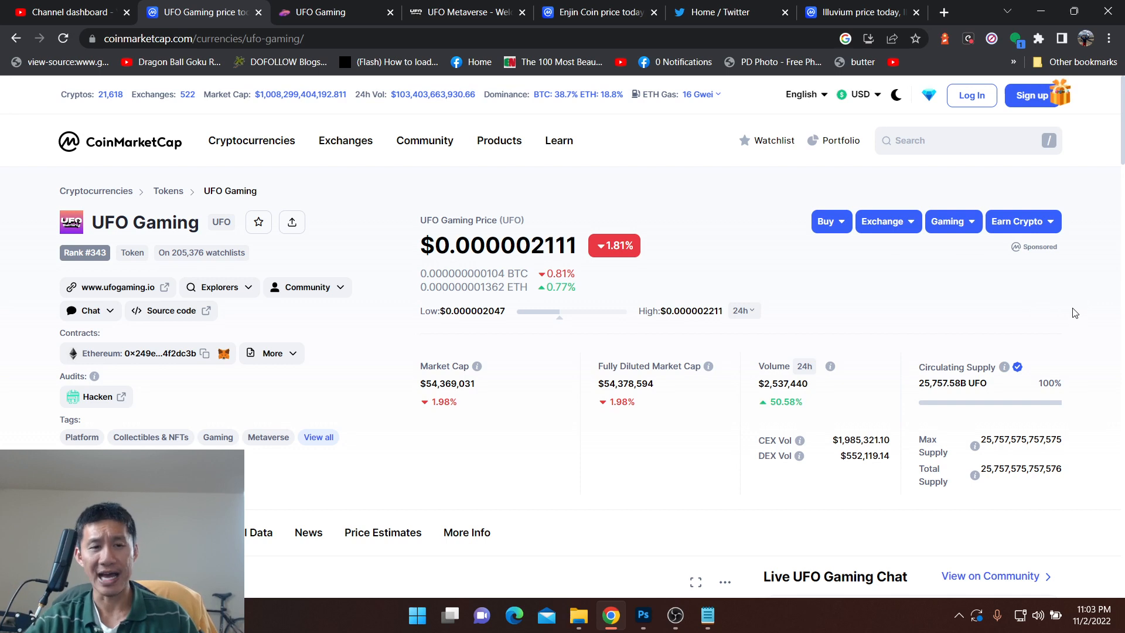
{"action": "scroll", "scroll_direction": "down", "scroll_amount": 3}
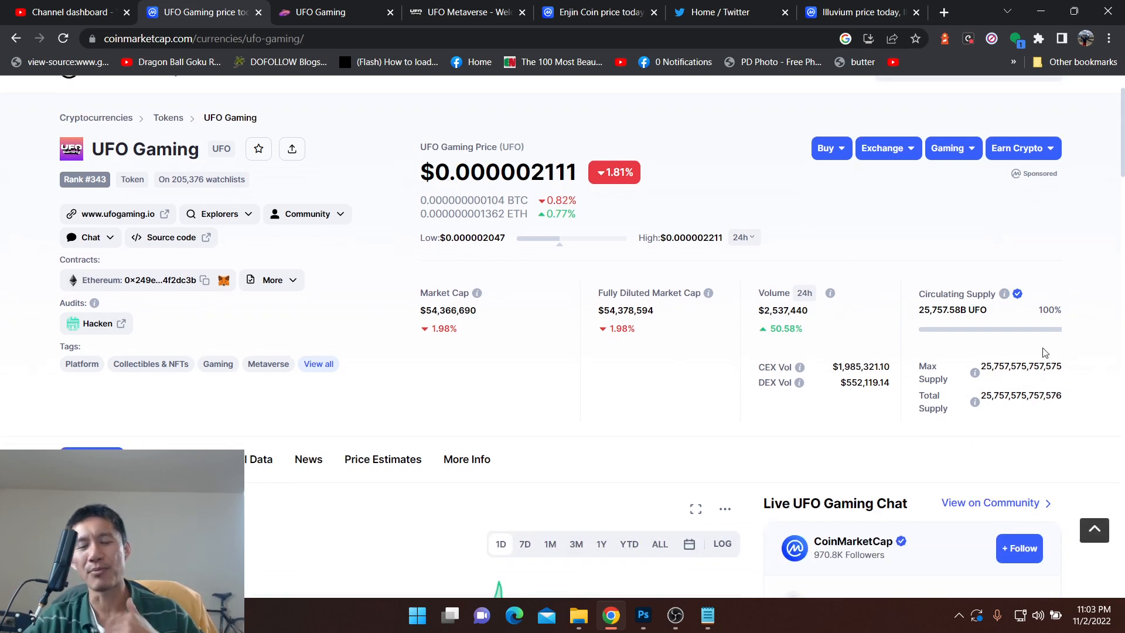
{"action": "mouse_move", "coordinate": [1036, 351]}
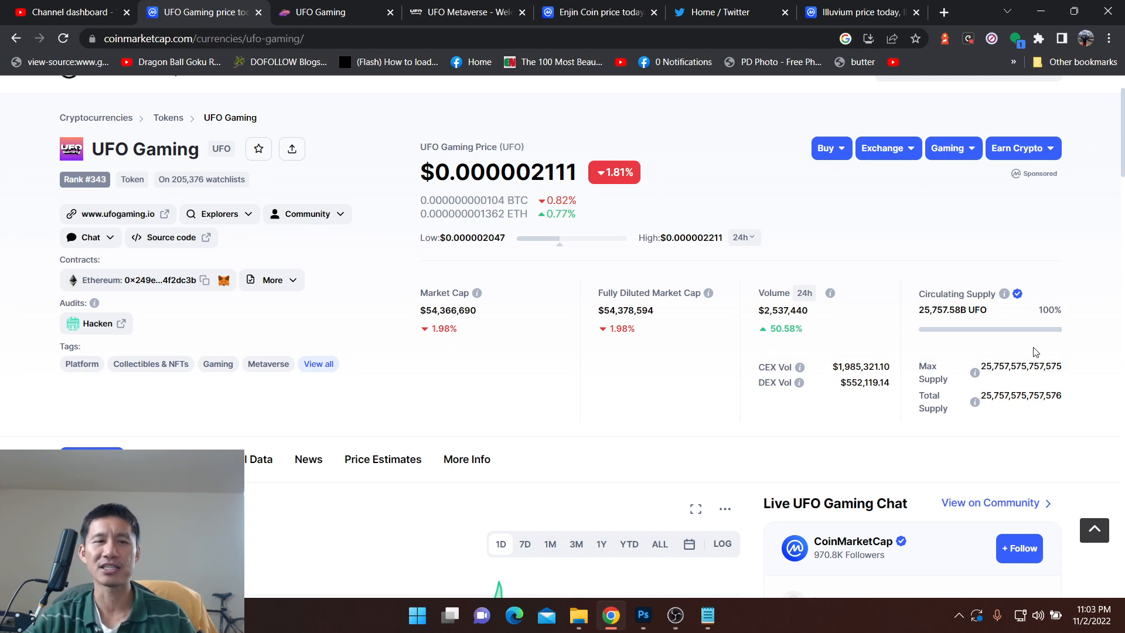
{"action": "left_click", "coordinate": [466, 12]}
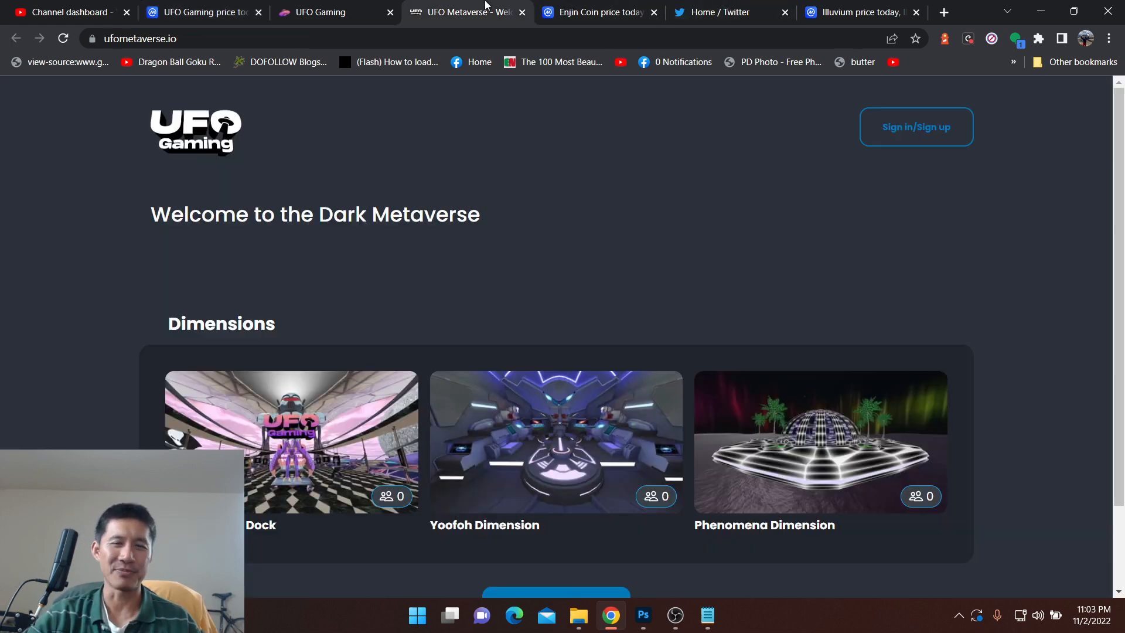
Step: Browse the UFO Metaverse dimensions and the UFO Gaming homepage's Dark Metaverse sections
{"action": "scroll", "scroll_direction": "down", "scroll_amount": 3}
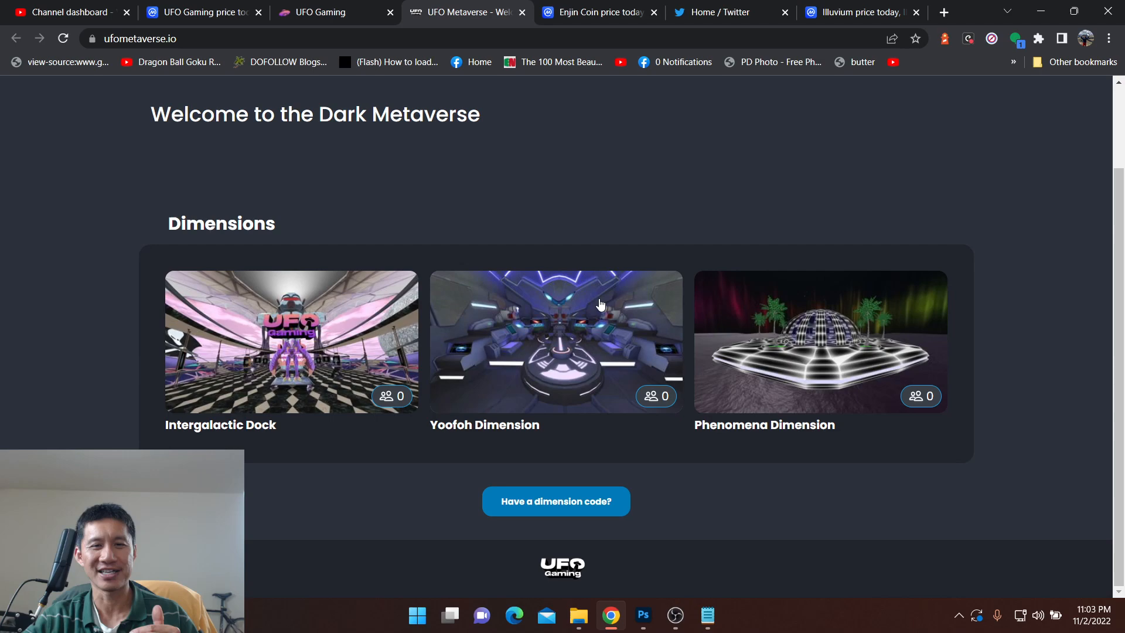
{"action": "left_click", "coordinate": [328, 12]}
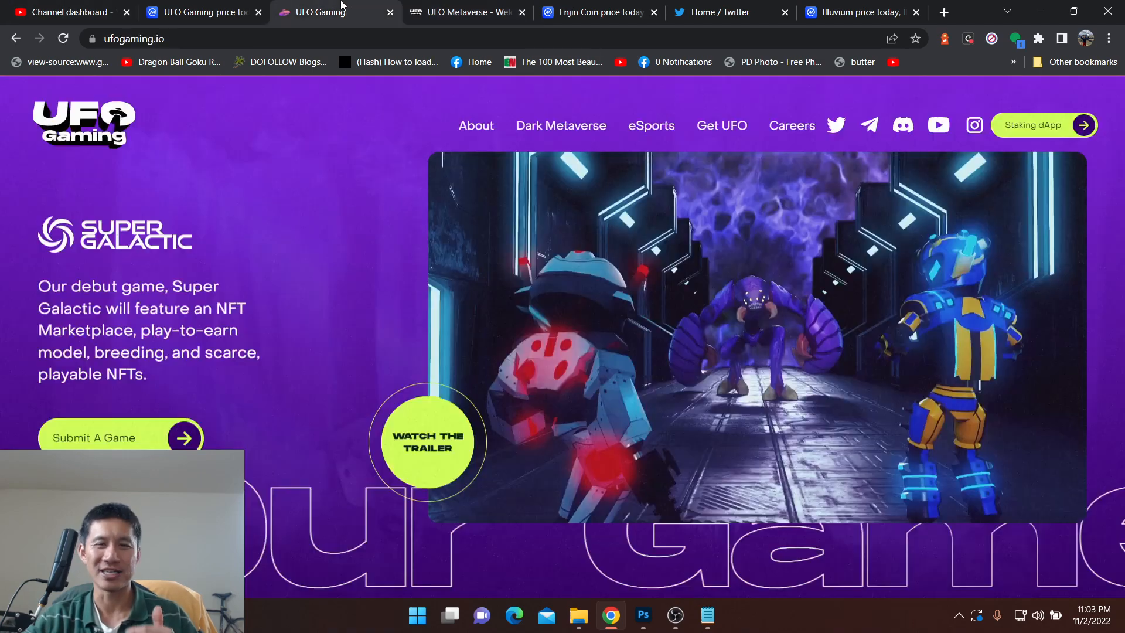
{"action": "scroll", "scroll_direction": "down", "scroll_amount": 3}
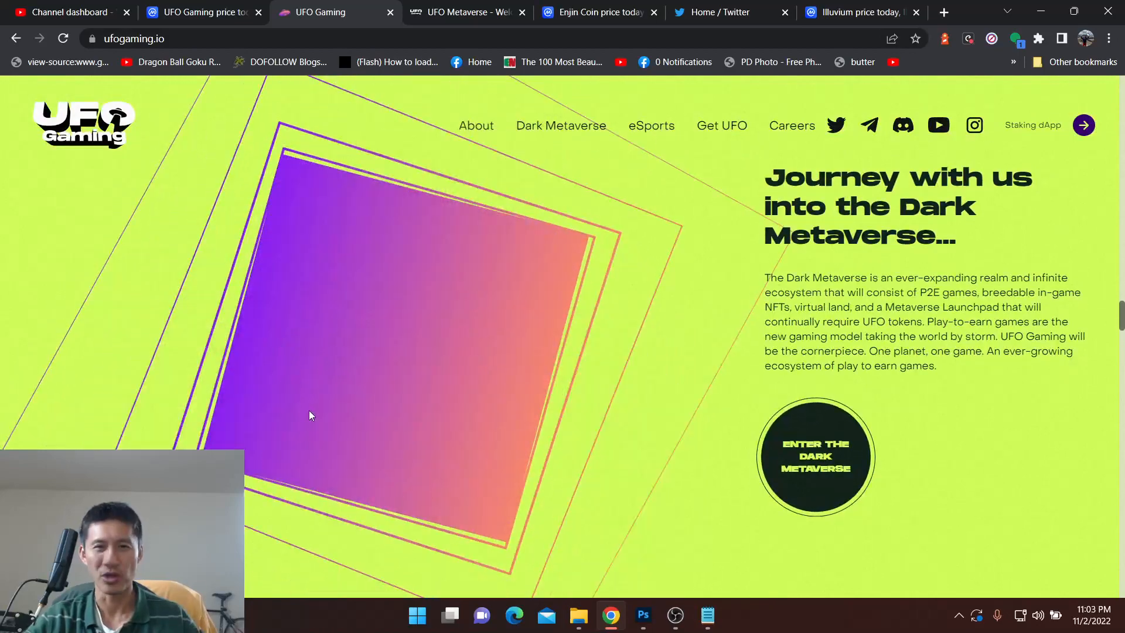
{"action": "scroll", "scroll_direction": "down", "scroll_amount": 3}
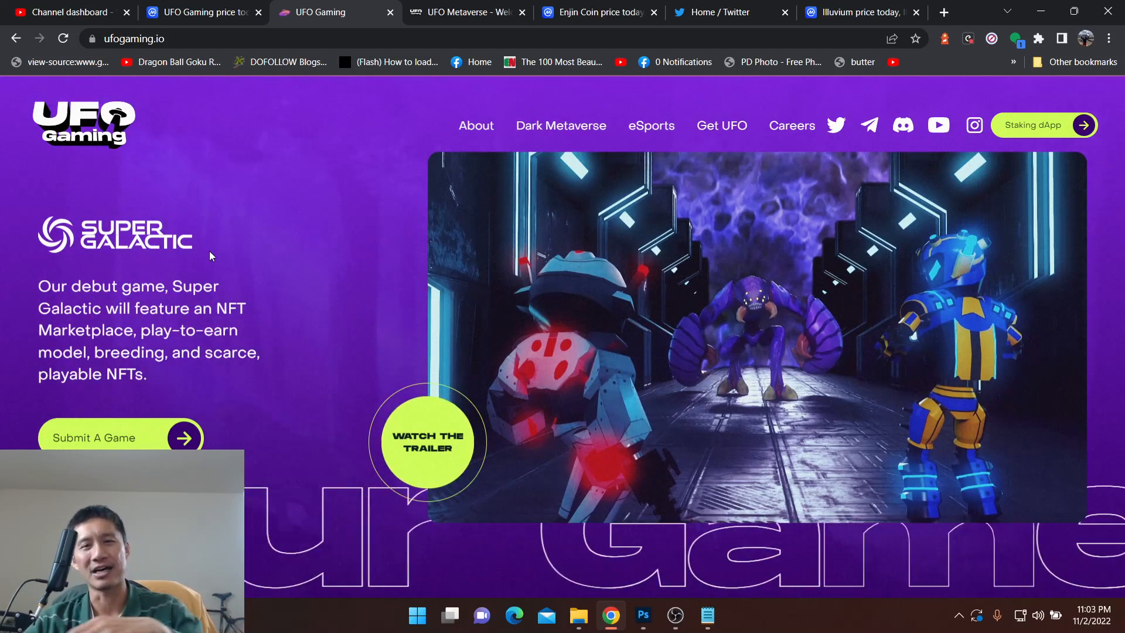
{"action": "scroll", "scroll_direction": "down", "scroll_amount": 3}
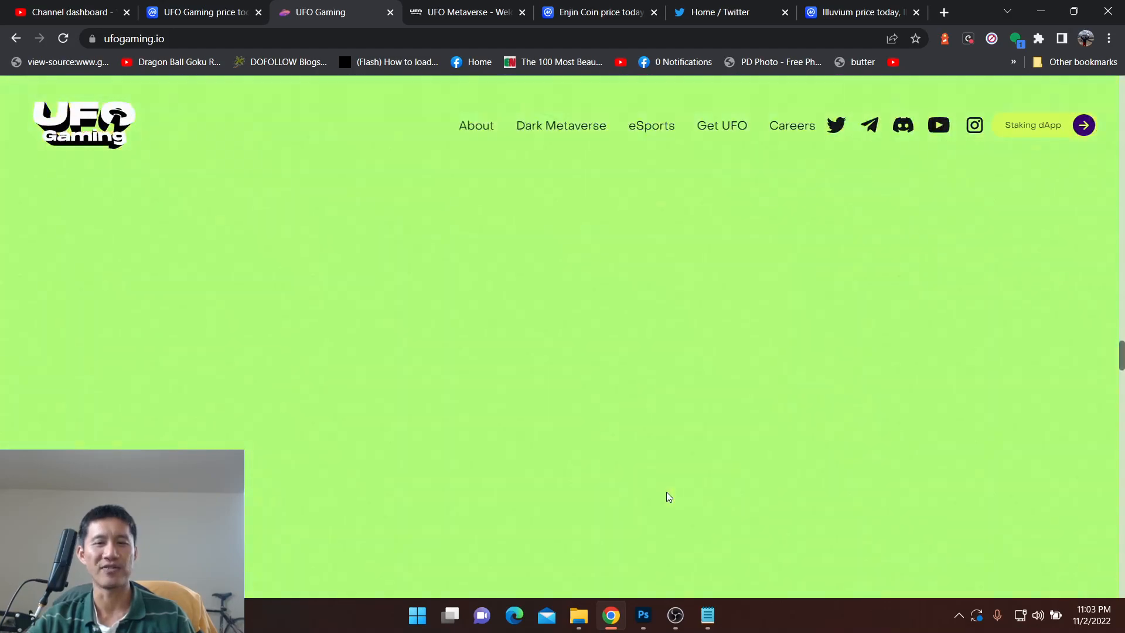
{"action": "scroll", "scroll_direction": "down", "scroll_amount": 3}
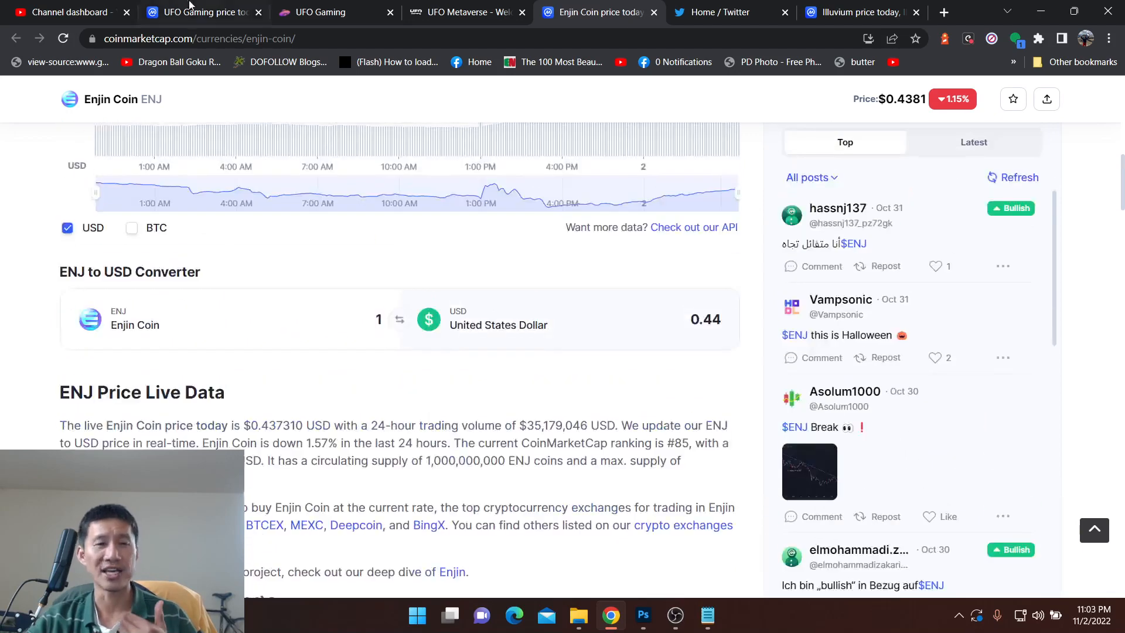
Step: Return to CoinMarketCap's UFO Gaming page and reopen the Notepad gaming token list for the recap
{"action": "left_click", "coordinate": [199, 11]}
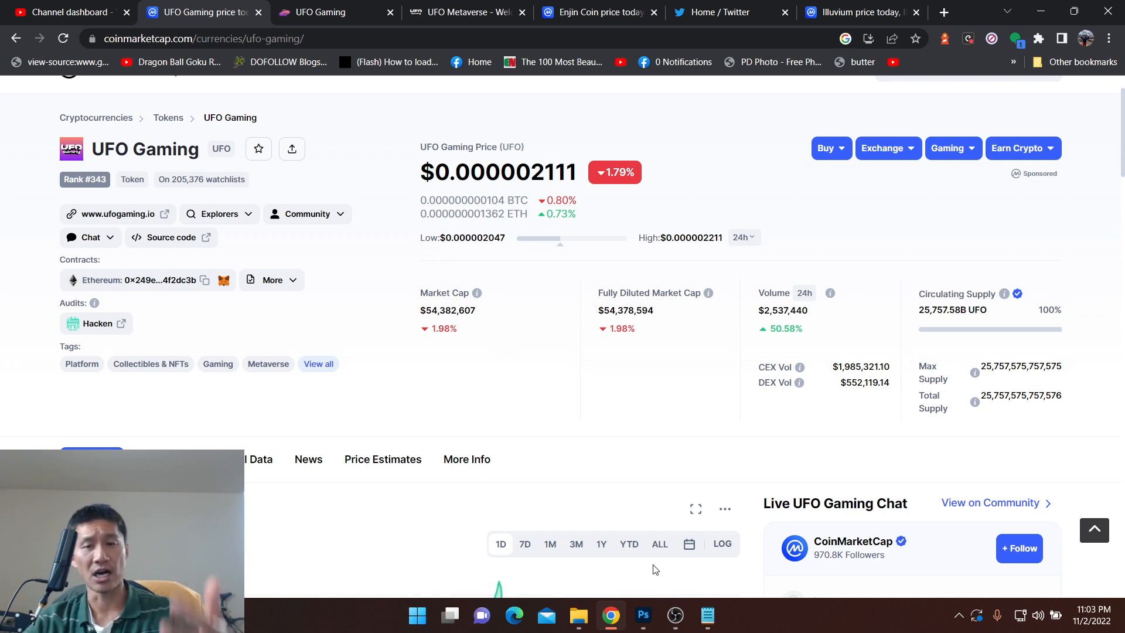
{"action": "mouse_move", "coordinate": [575, 526]}
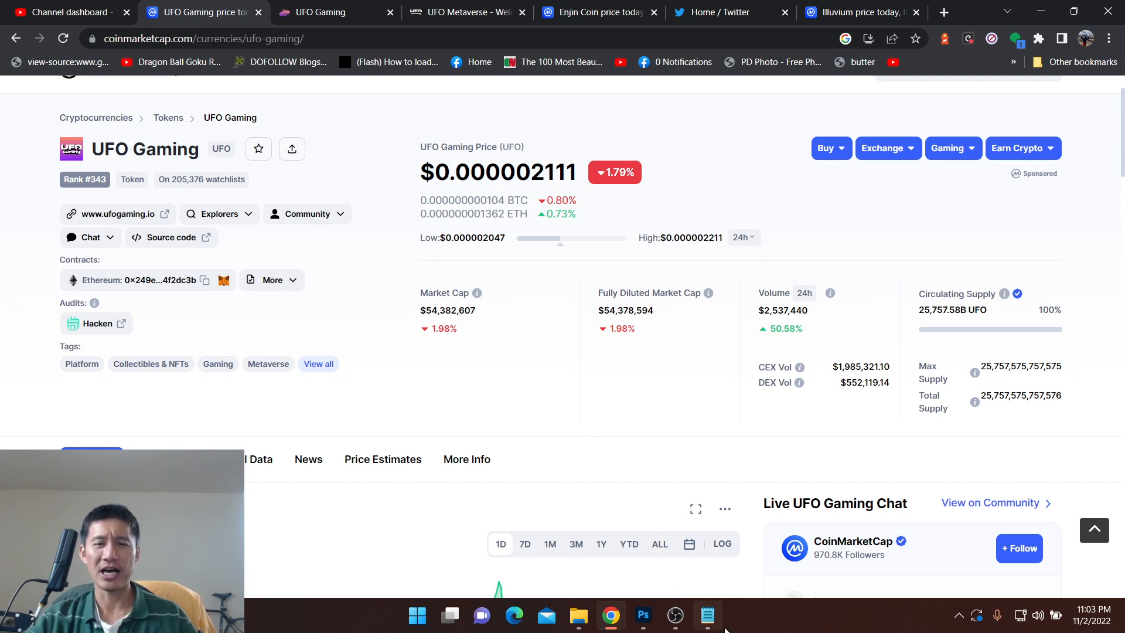
{"action": "left_click", "coordinate": [708, 614]}
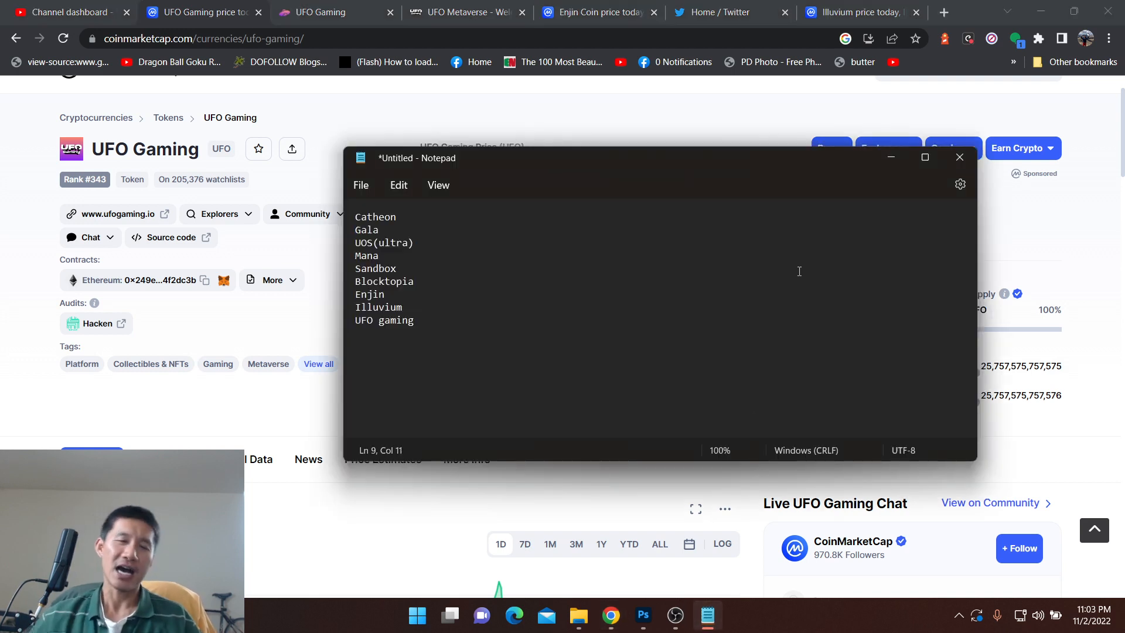